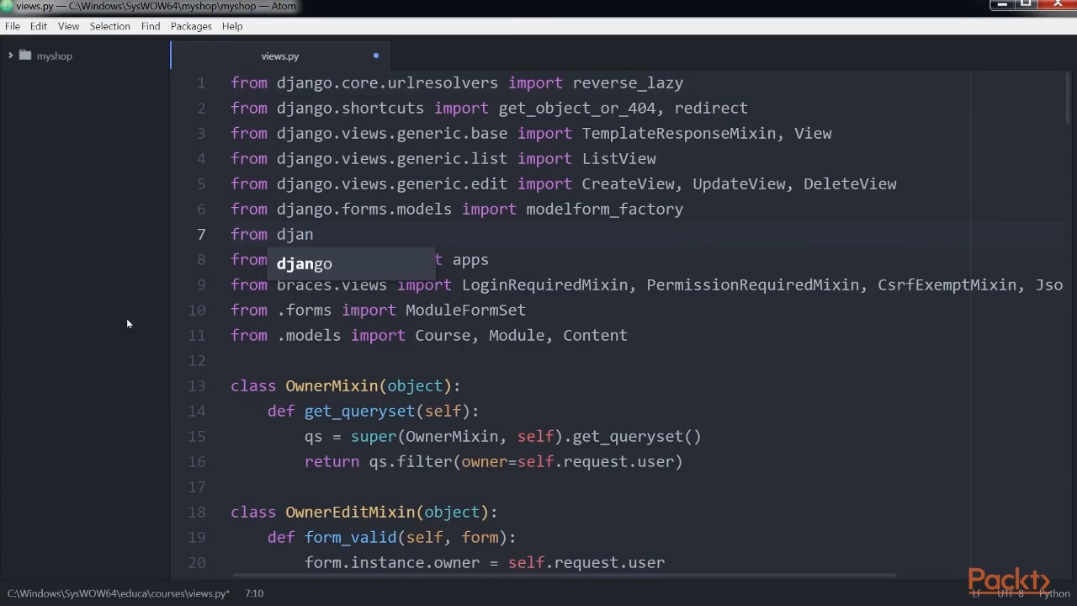
Add 'from django.db.models import Count' to views.py and scroll down the file
type("go.db.m")
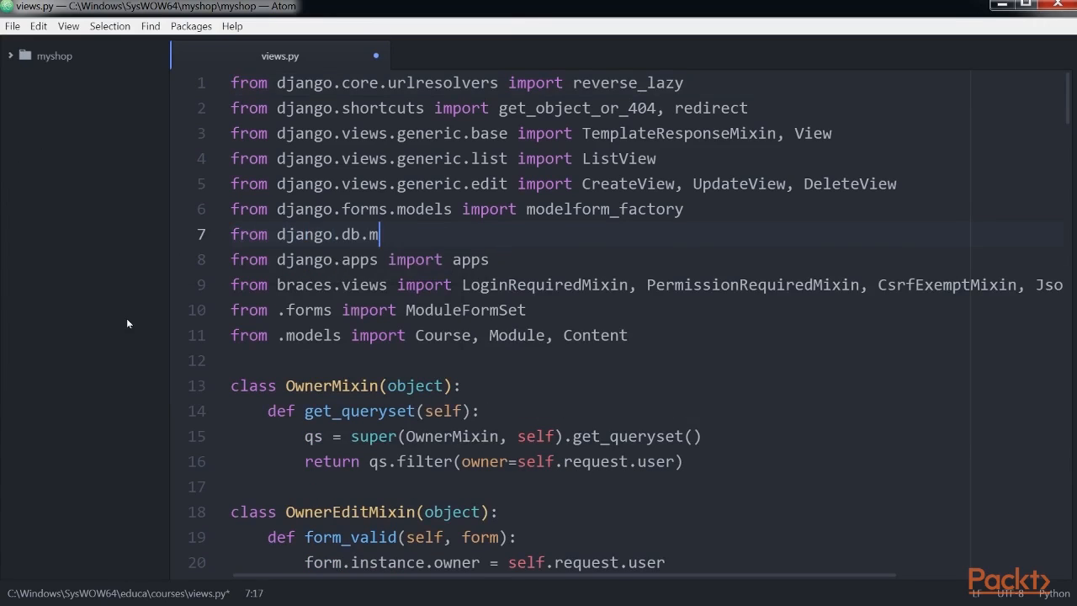
type("odels import count")
left_click(431, 335)
type(" Subject,")
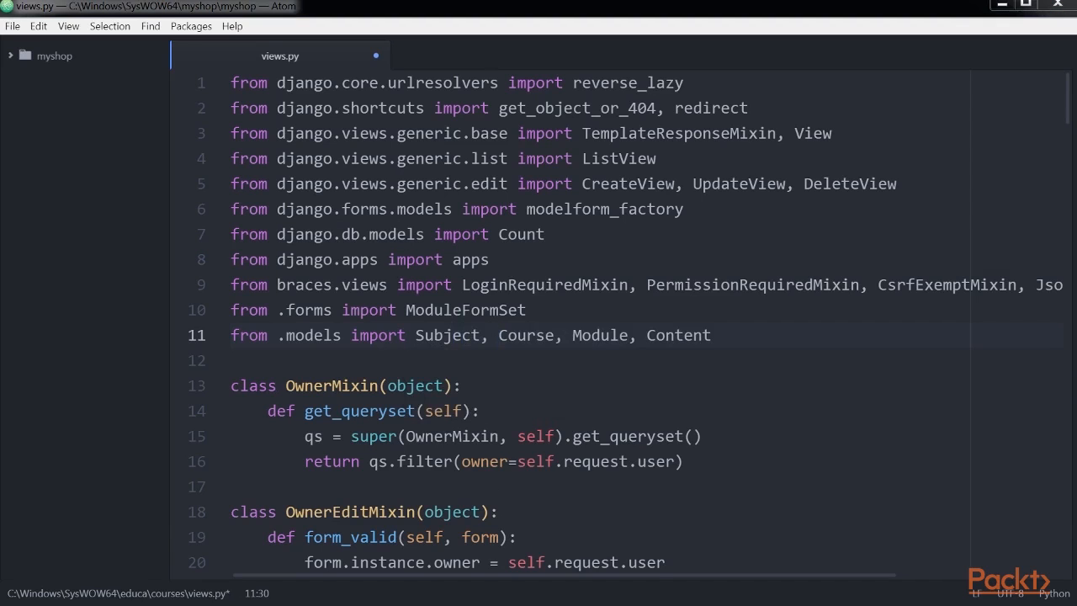
scroll("down", 3)
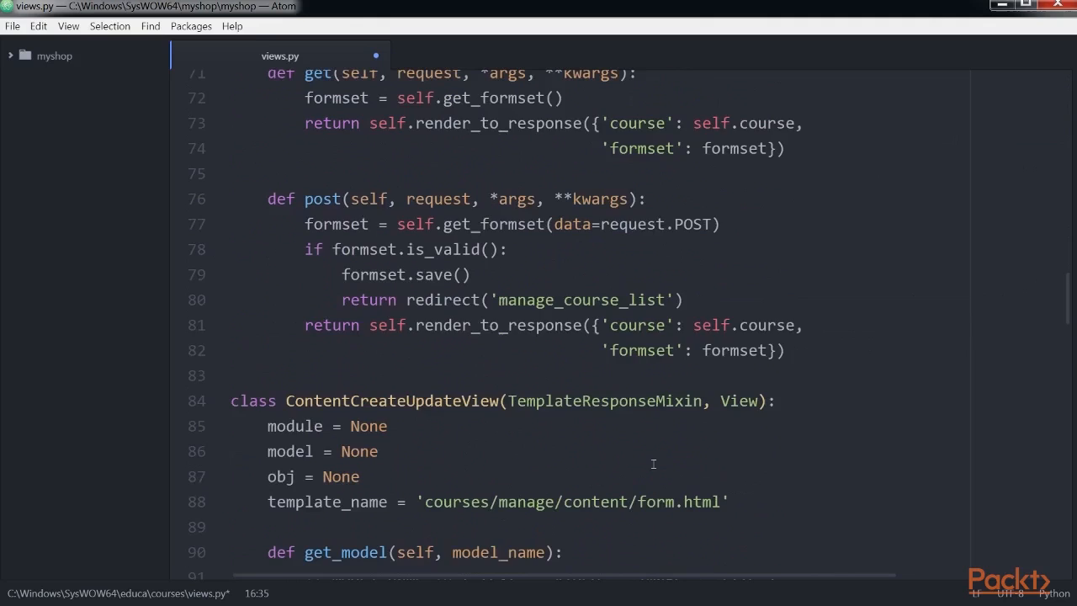
scroll("down", 3)
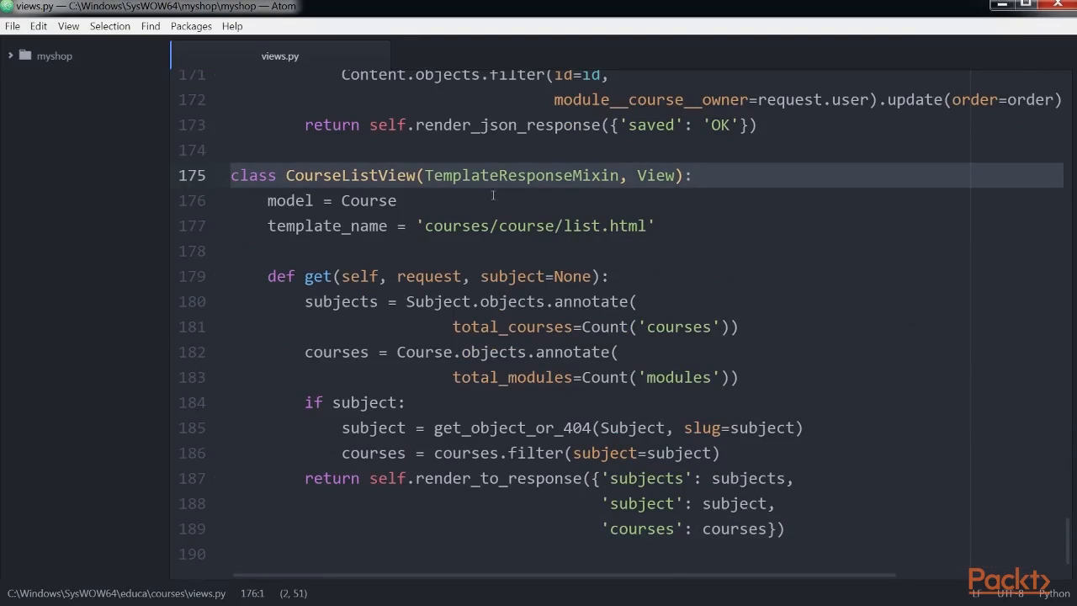
mouse_move(578, 189)
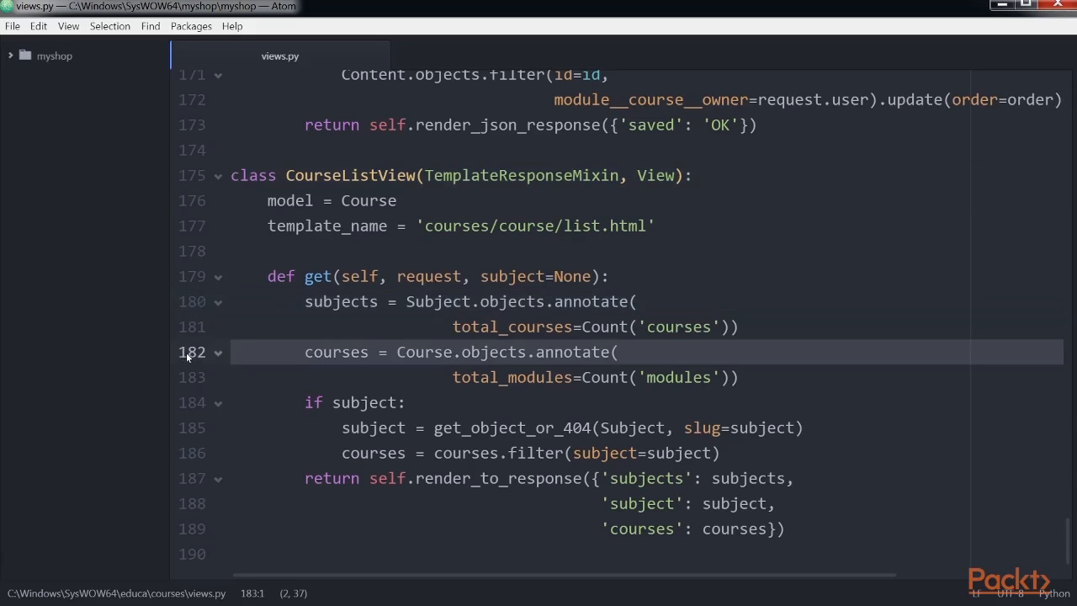
mouse_move(187, 332)
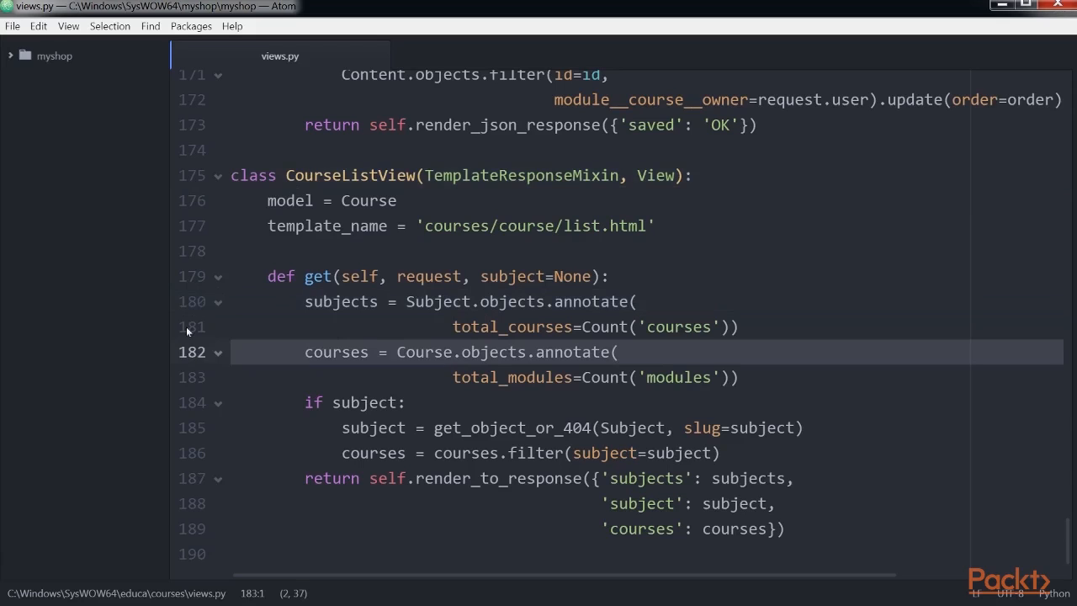
Review CourseListView by highlighting Count in the annotation and render_to_response on the return line
double_click(593, 301)
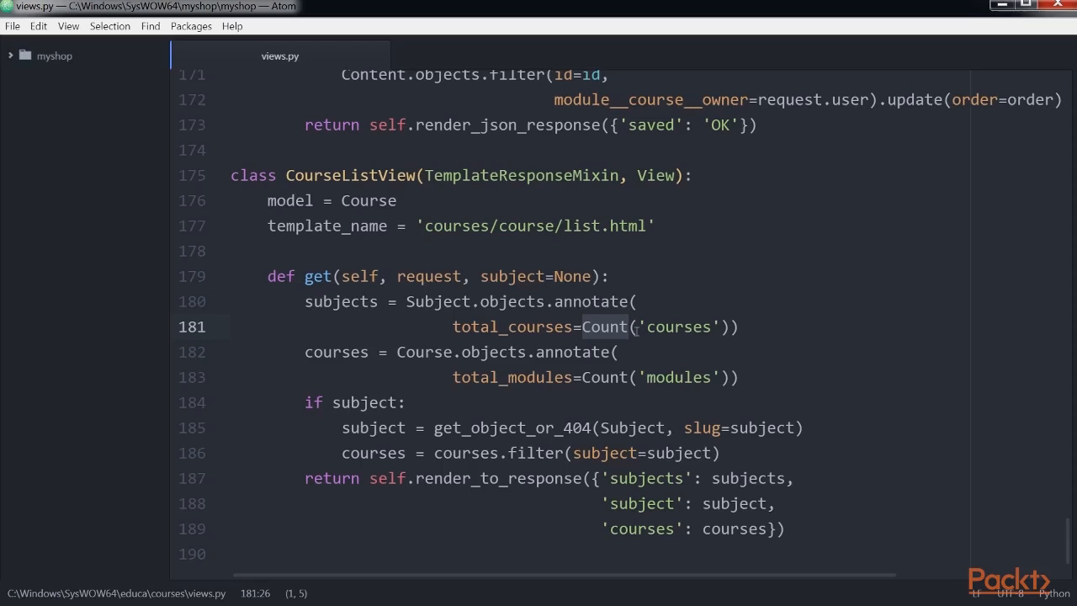
mouse_move(189, 354)
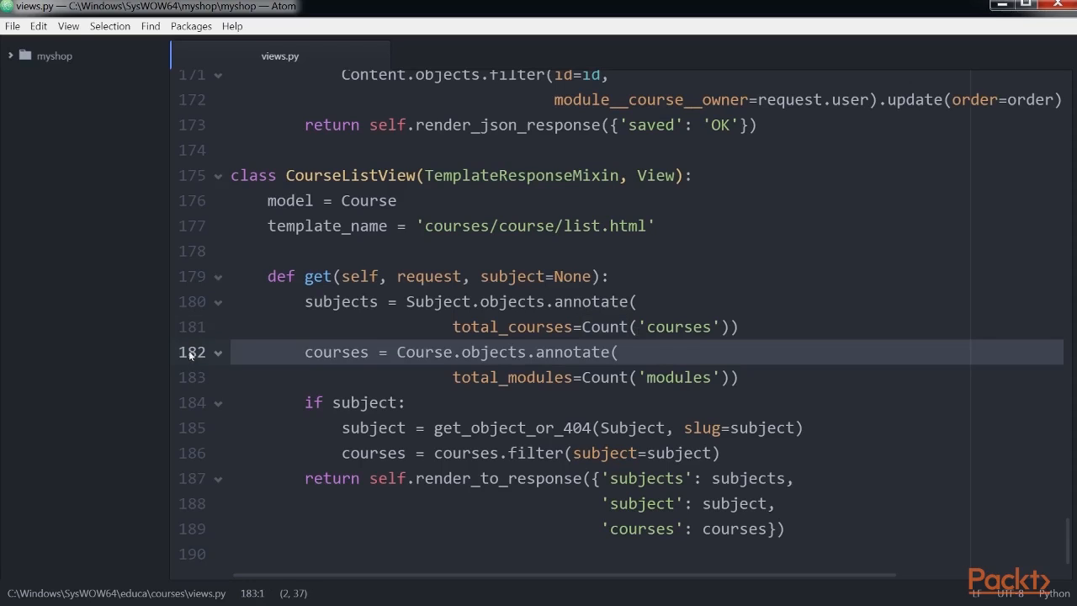
double_click(678, 377)
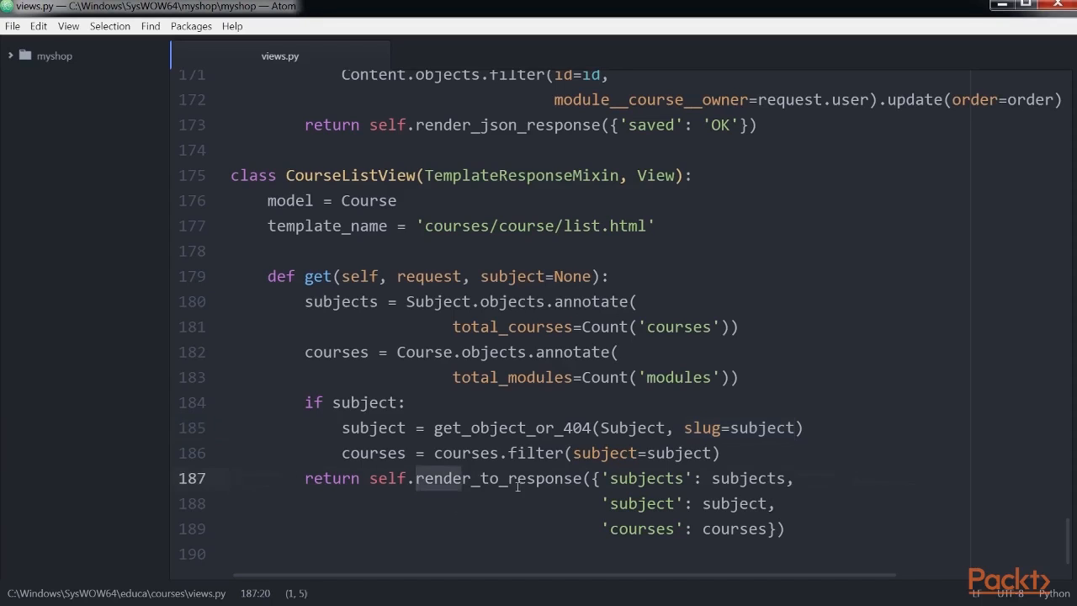
double_click(497, 478)
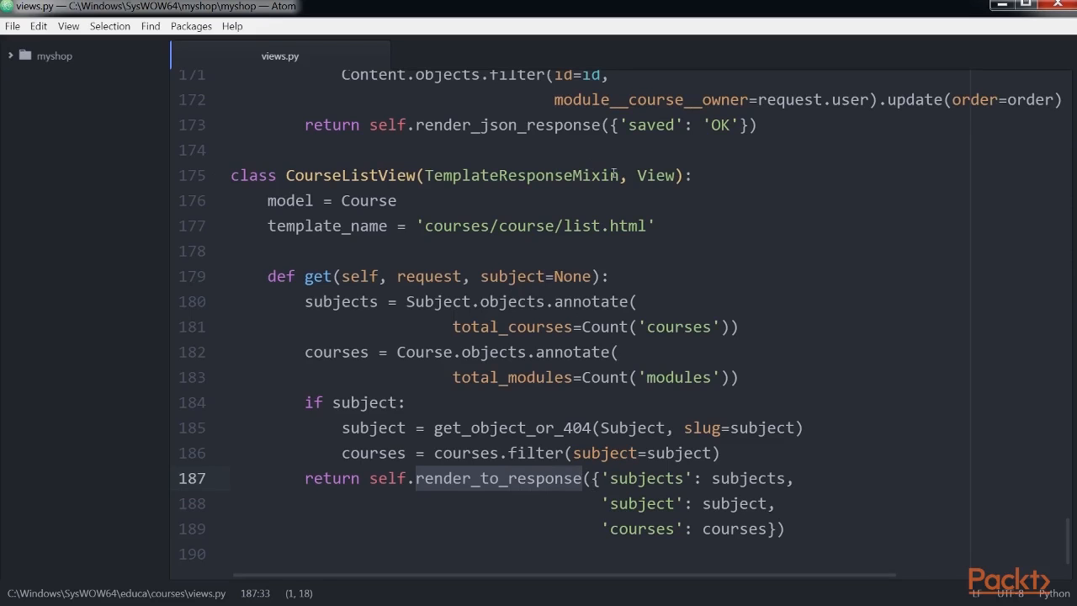
left_click(407, 402)
type("from django.views.")
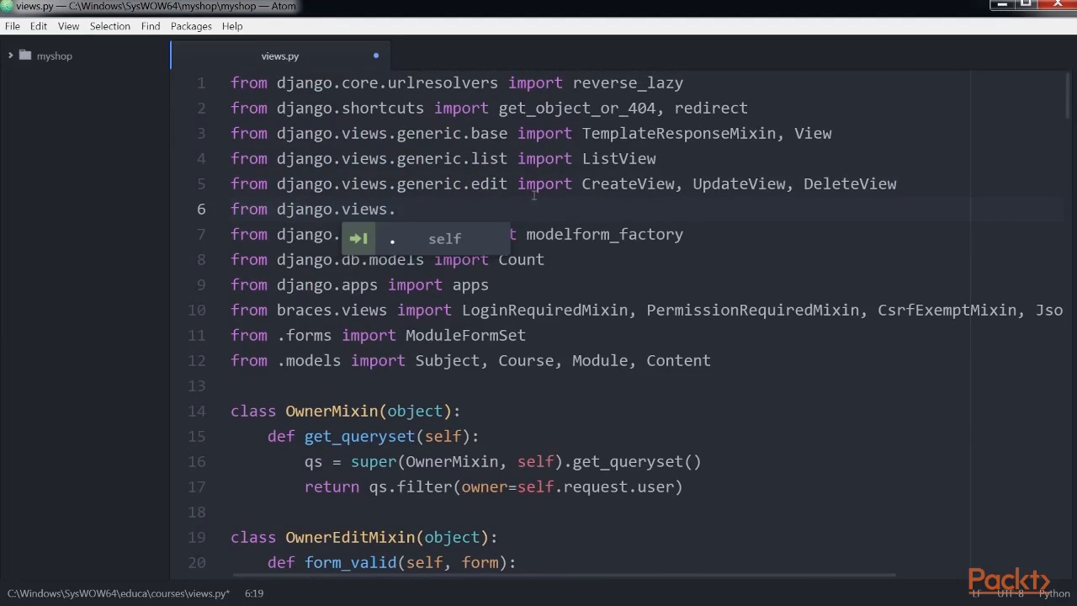
Complete the 'from django.views.generic.detail import DetailView' import and scroll to the file's end
type("generic.deta")
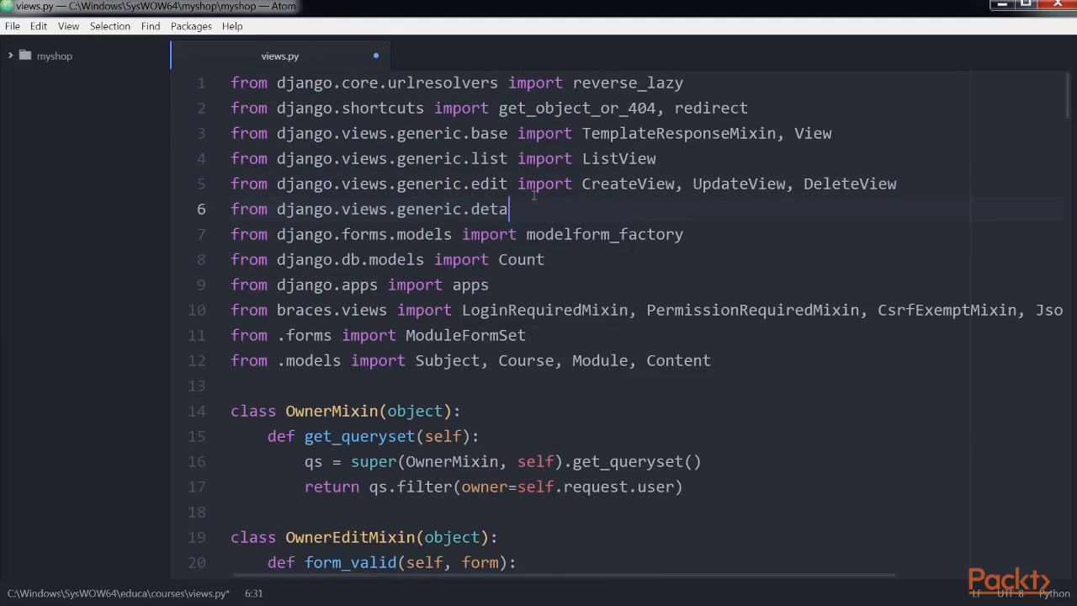
type("l import Detai")
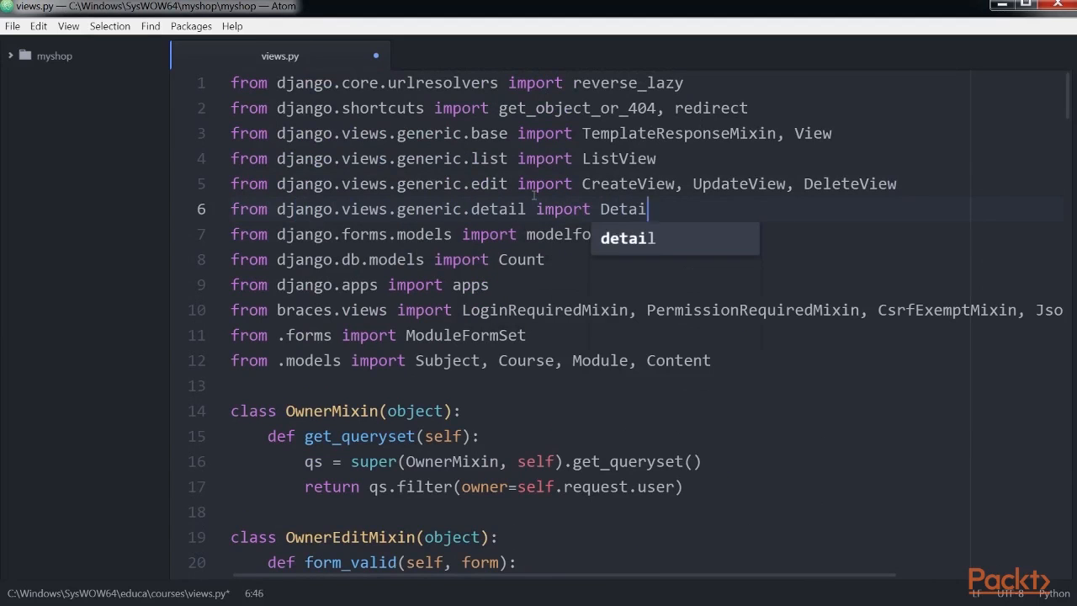
type("lView")
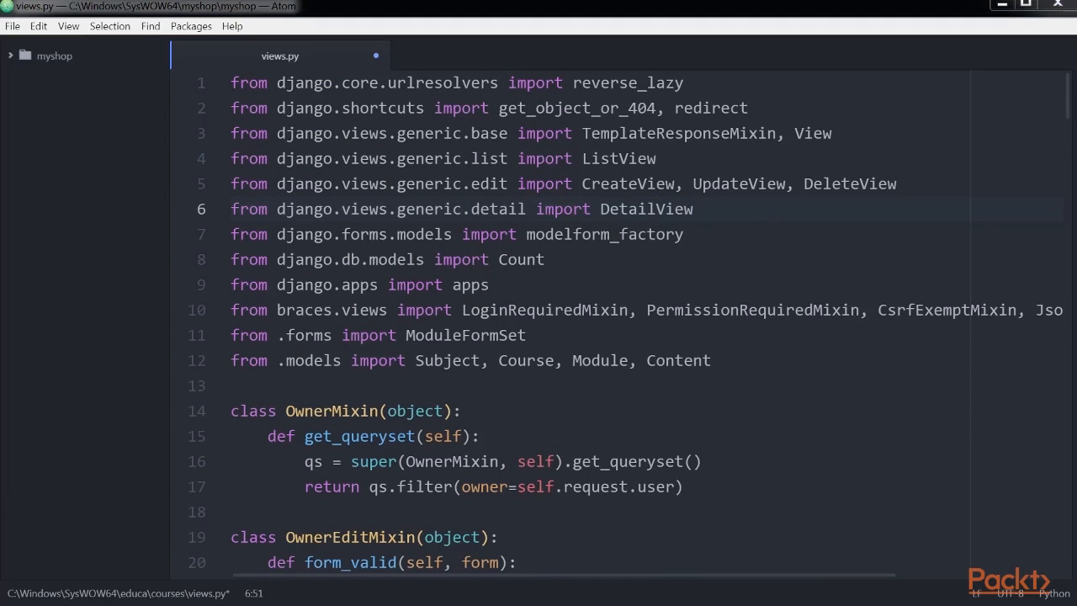
scroll("down", 3)
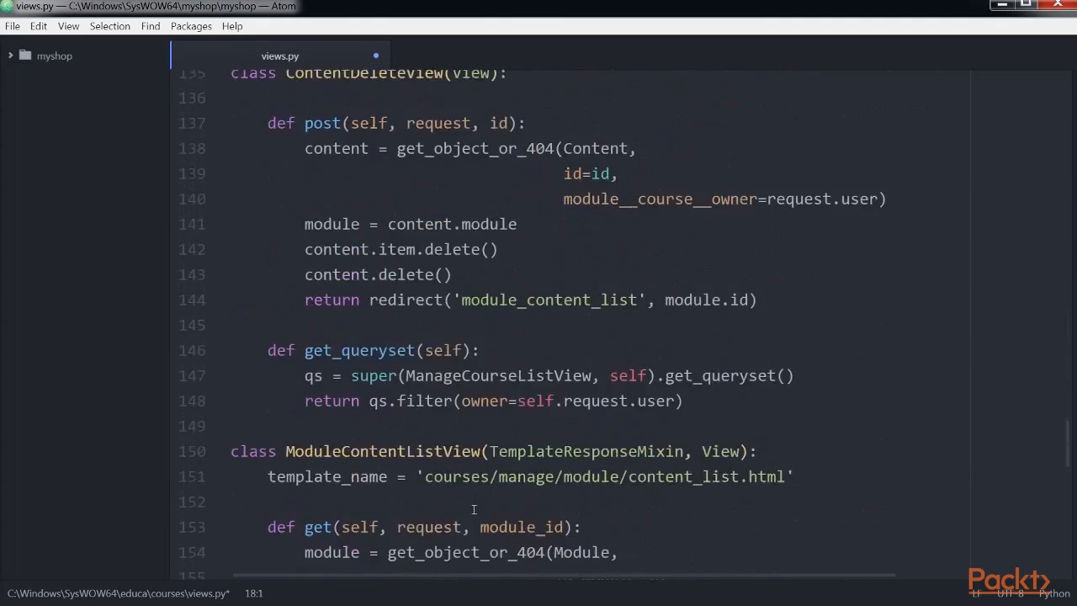
scroll("down", 3)
type("class CourseDetailView(DetailView")
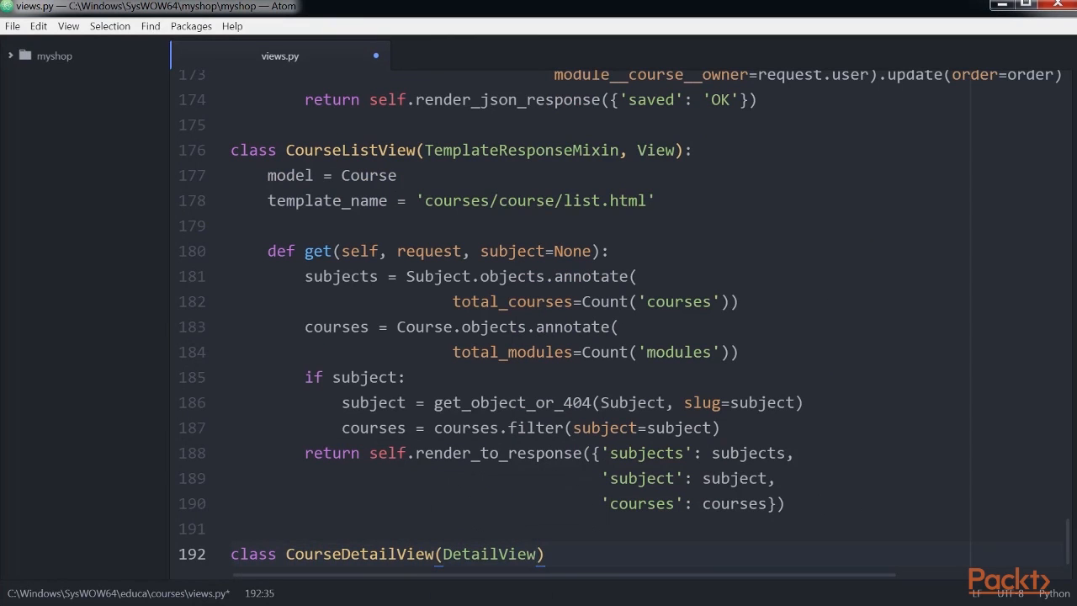
Set CourseDetailView's model to Course and template_name to 'courses/course/detail.html'
type("model = Course")
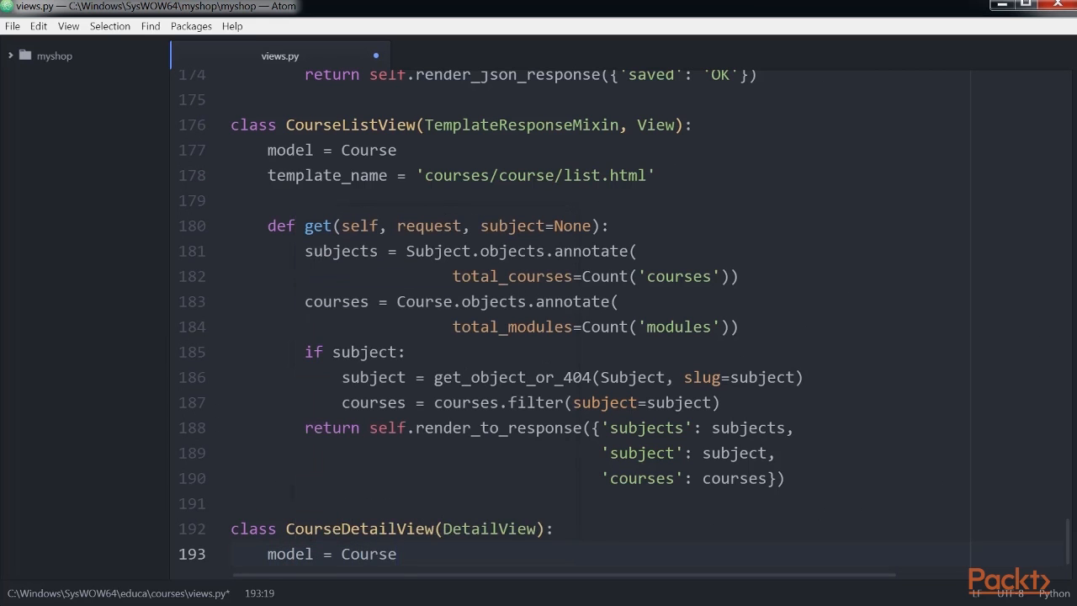
type("template_name = ''")
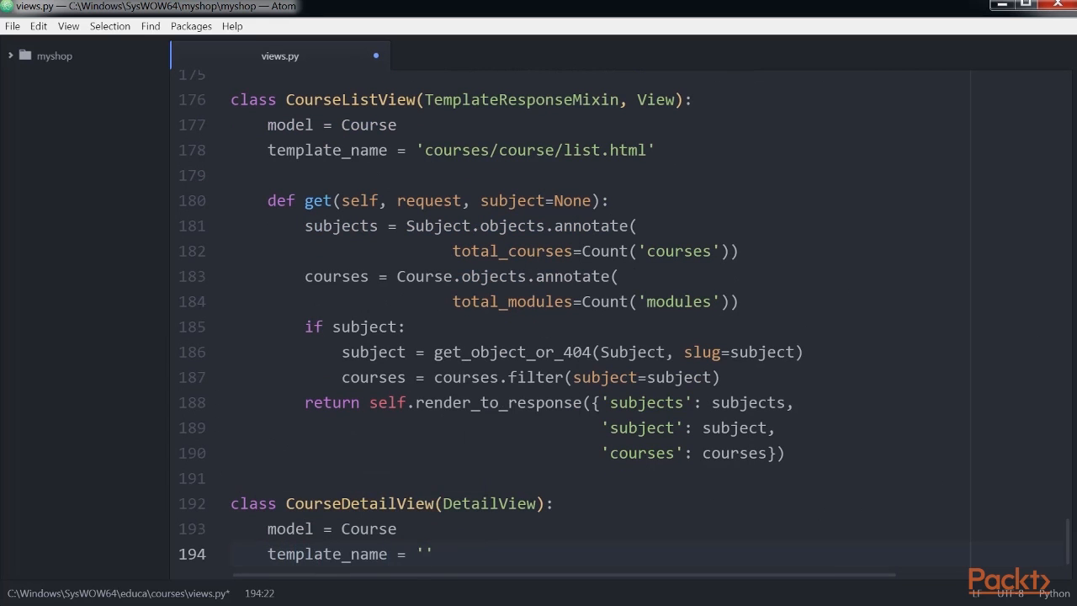
type("courses/course/de")
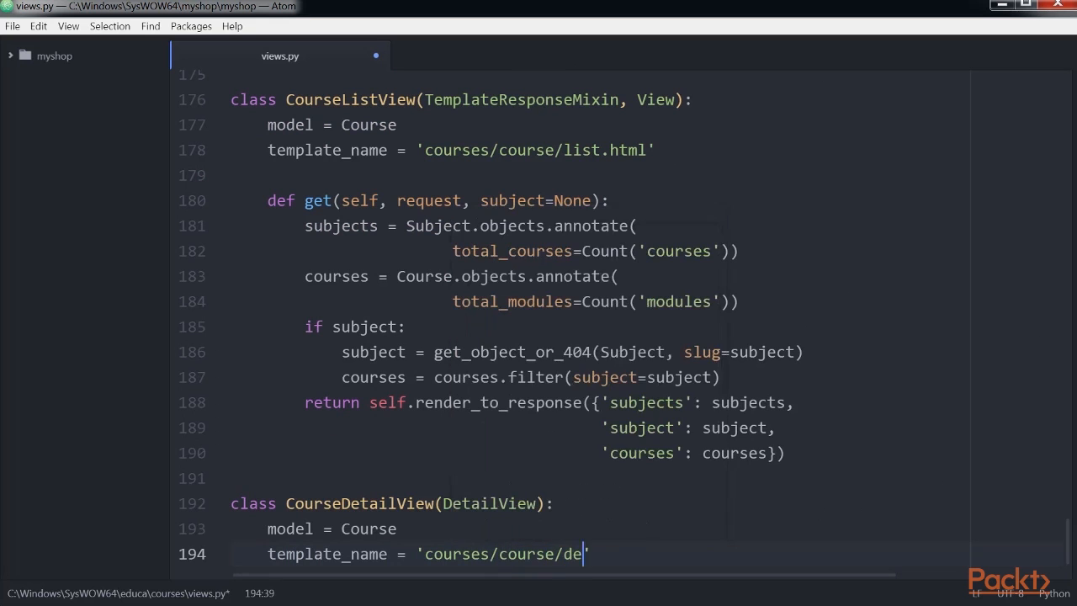
type("tail.html'")
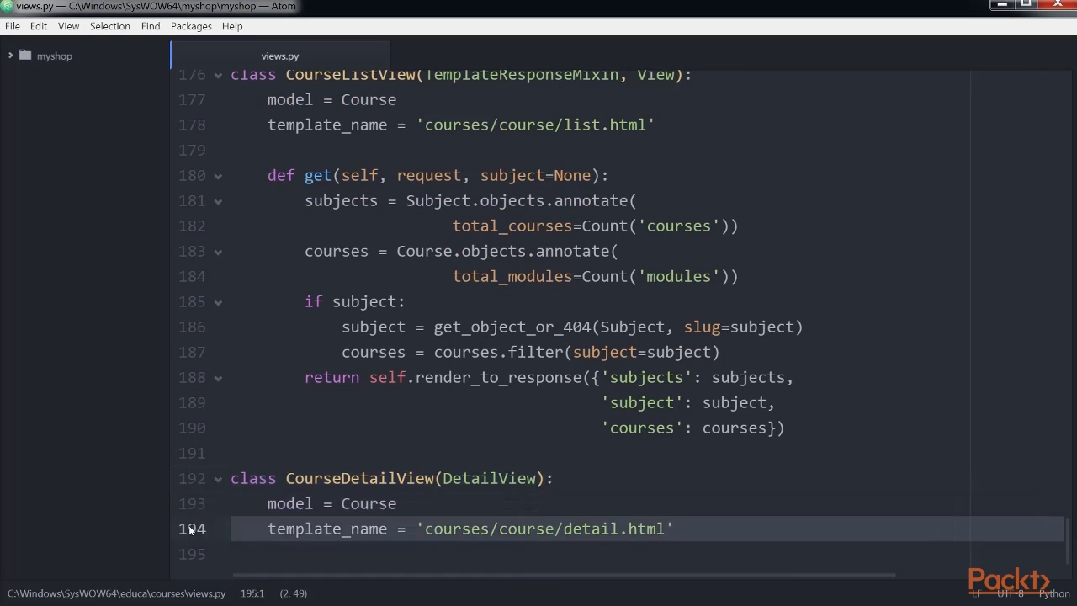
double_click(489, 478)
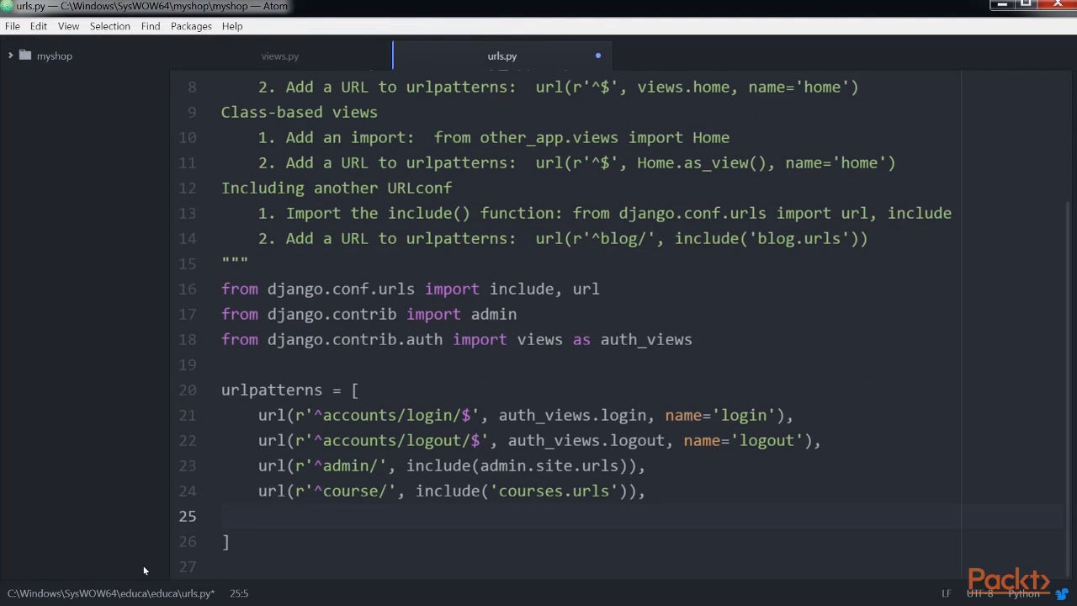
Add url(r'^$', CourseListView.as_view(), name='course_list') to the project urlpatterns
type("url")
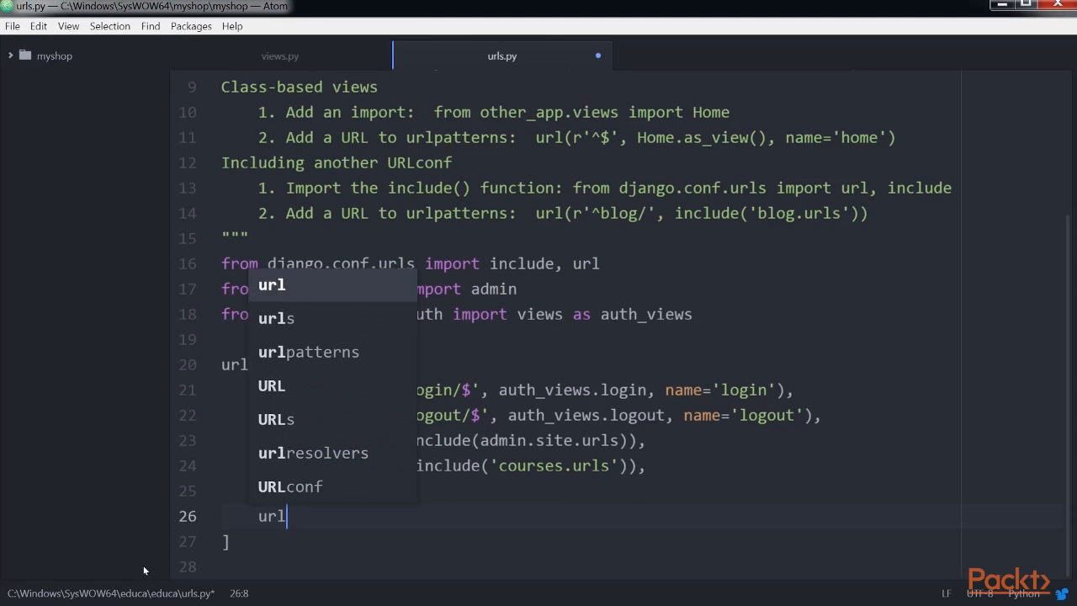
type("(r'^")
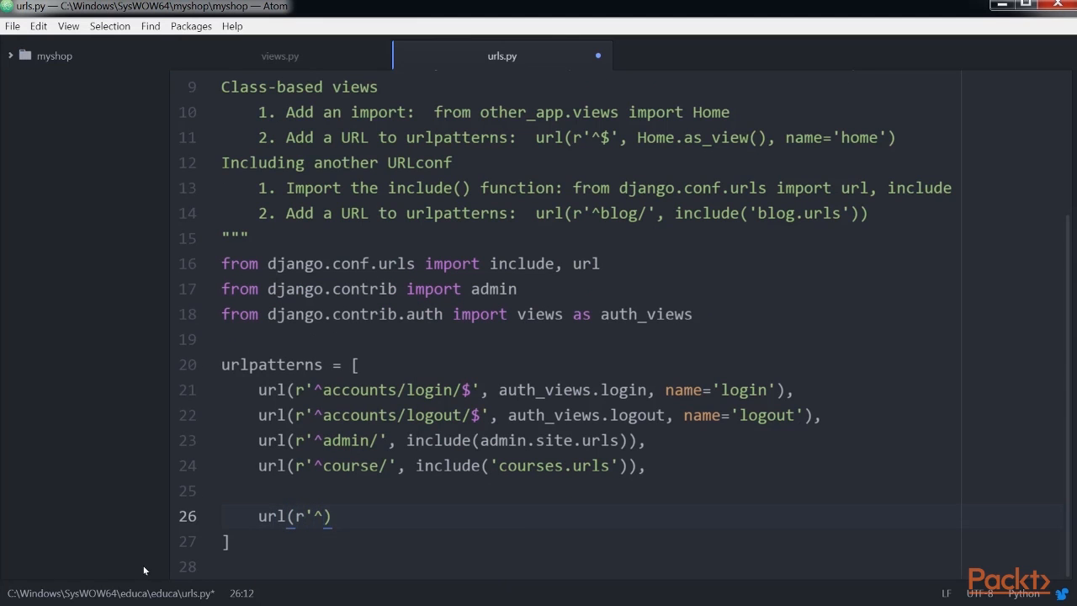
type("$', Cours")
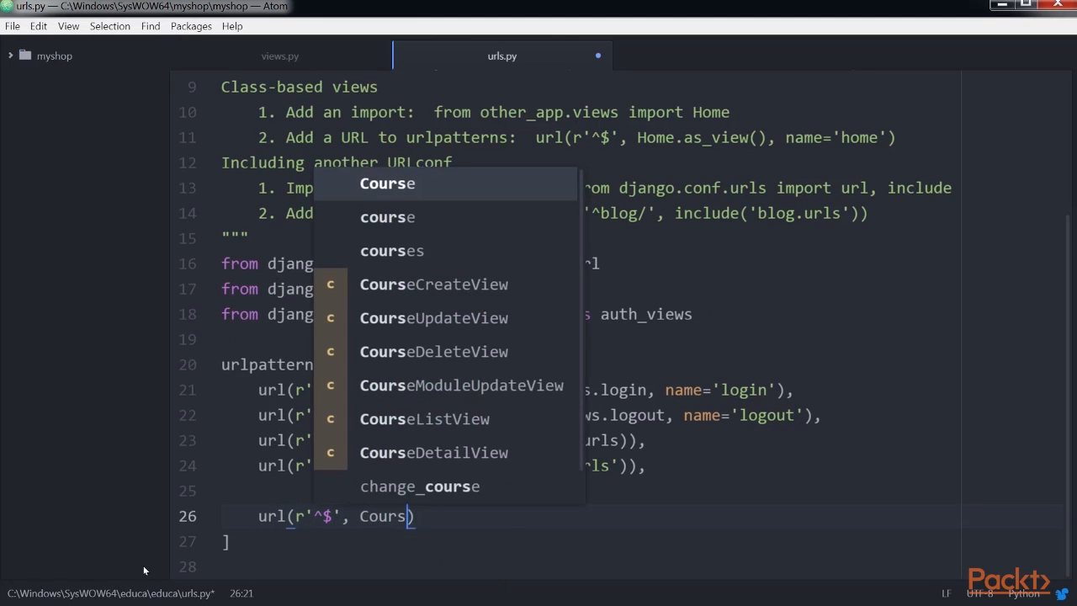
type("ListView.as_view")
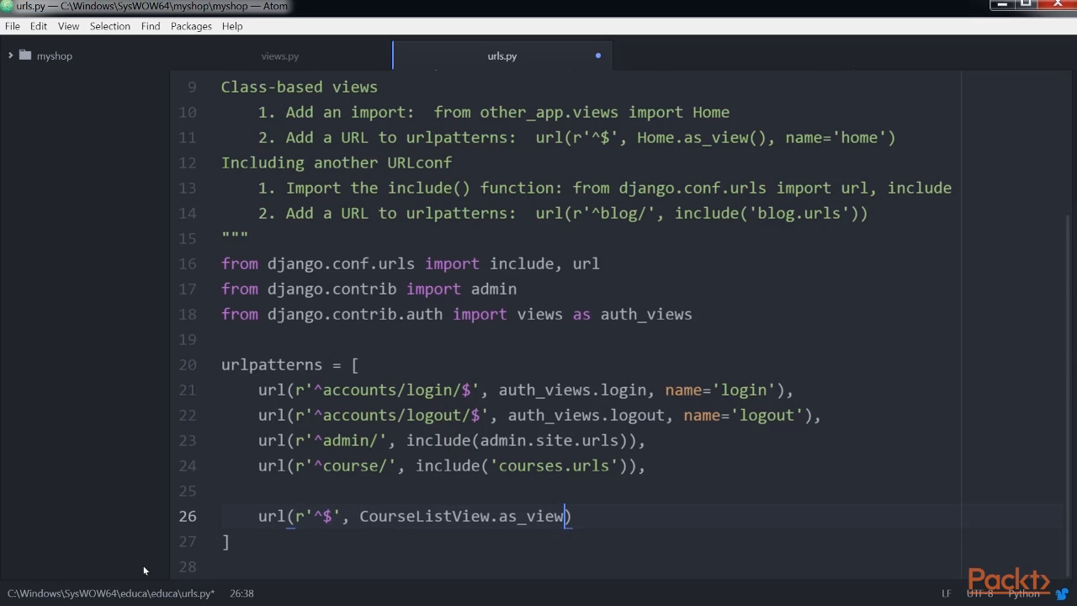
type("(), name=")
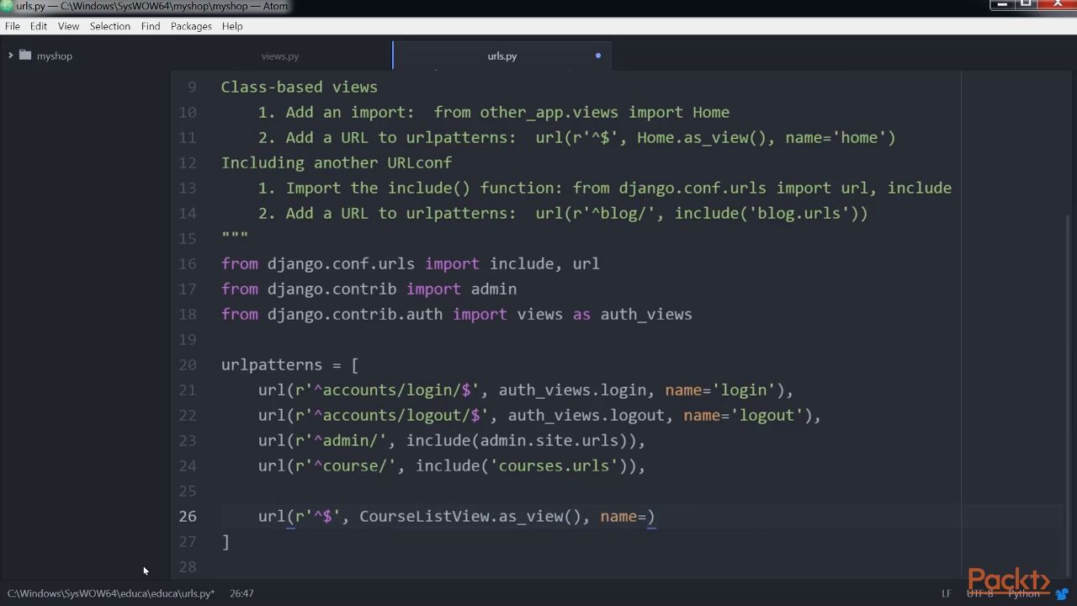
type("'course_list")
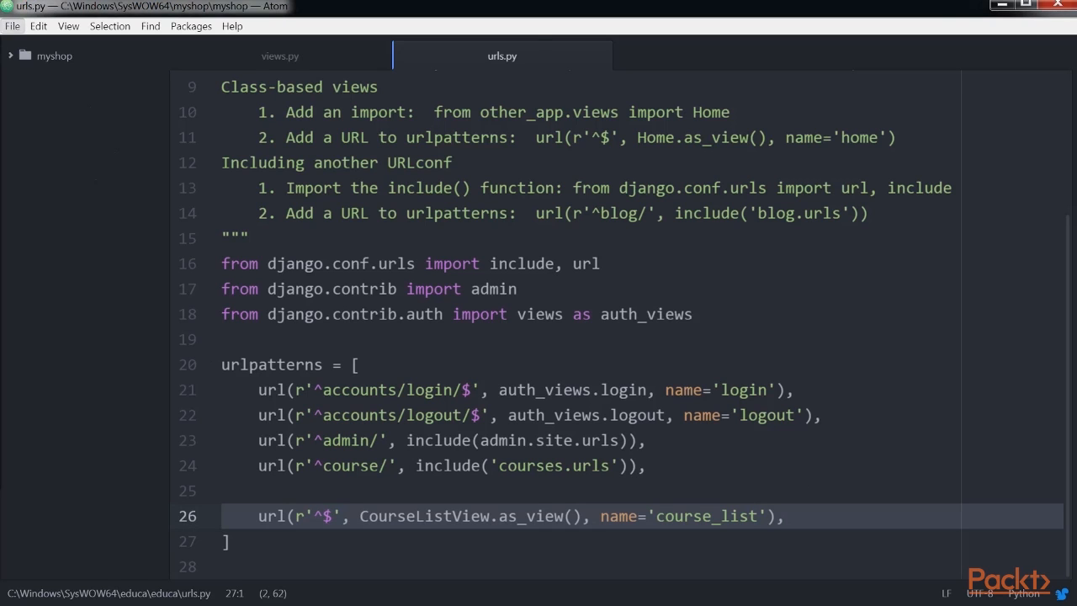
left_click(722, 55)
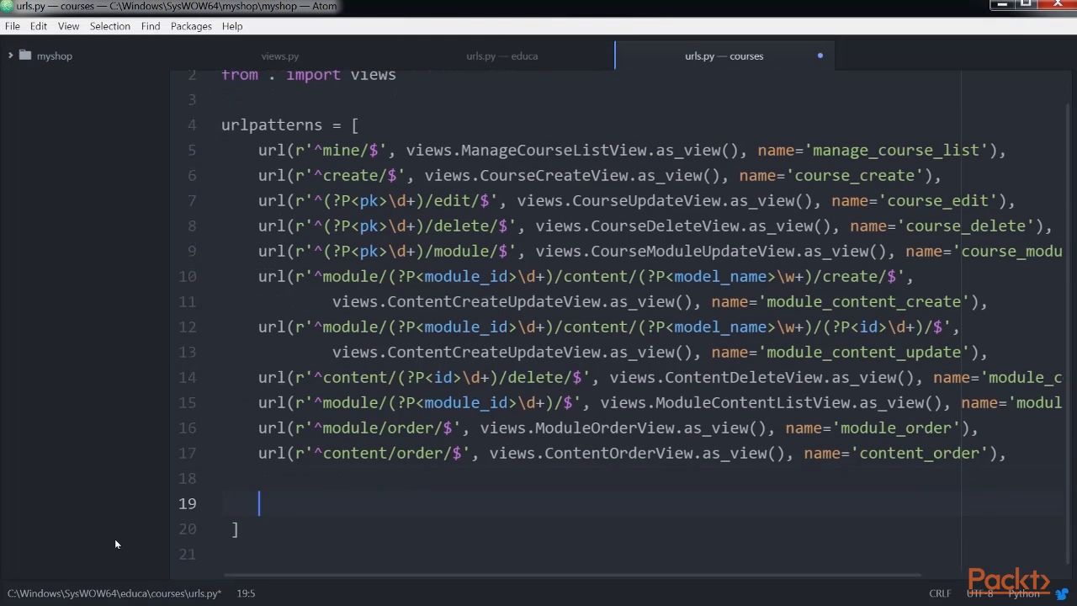
Add a subject/<subject>/ pattern routing to views.CourseListView named course_list_subject
type("url(r'^)")
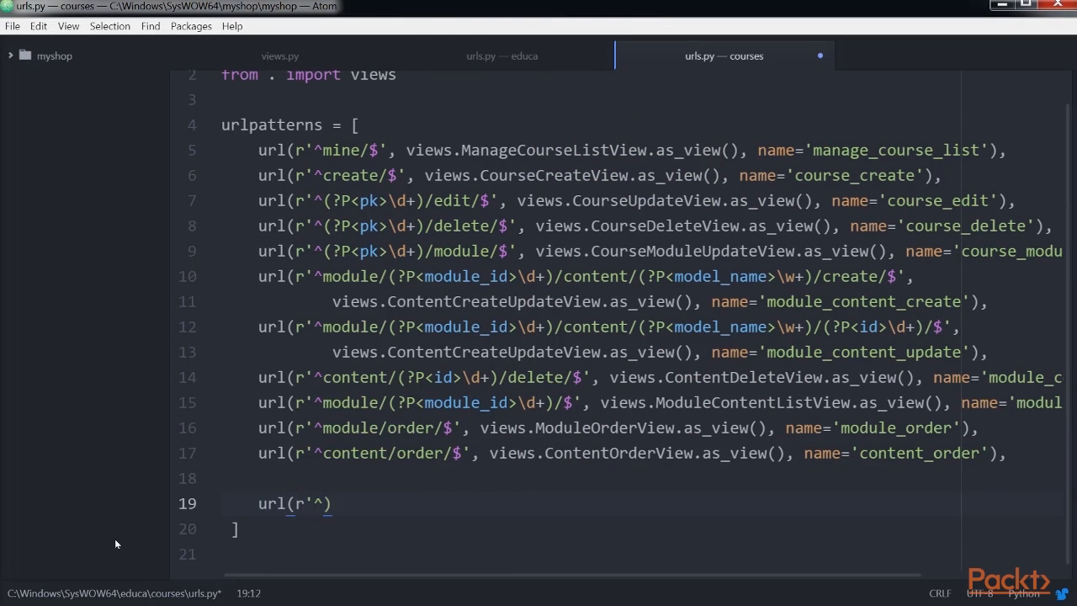
type("subject/(?P<subject>[]")
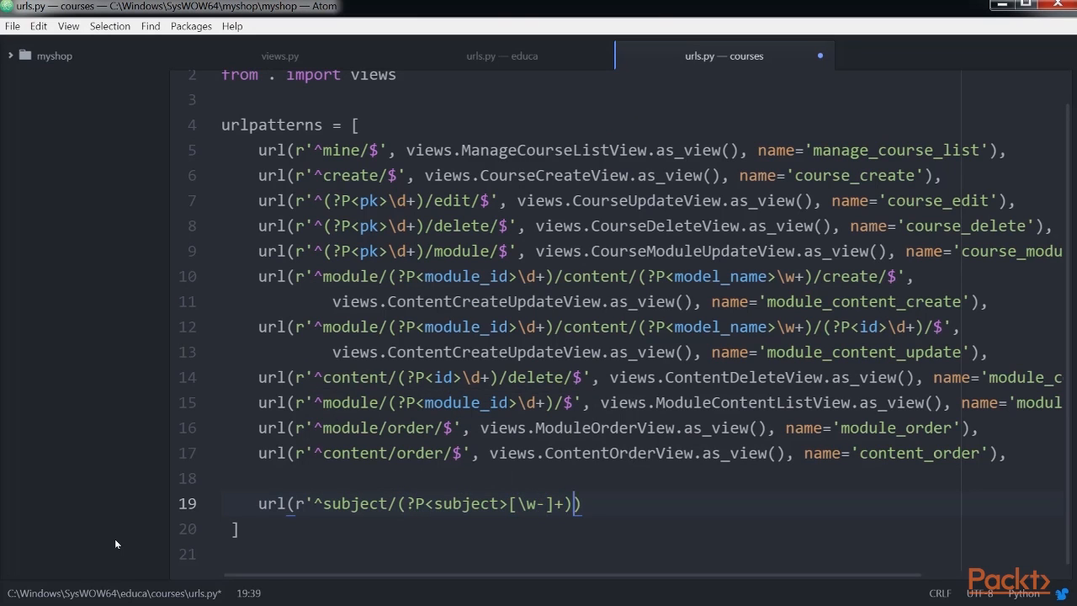
type("/$', views.C")
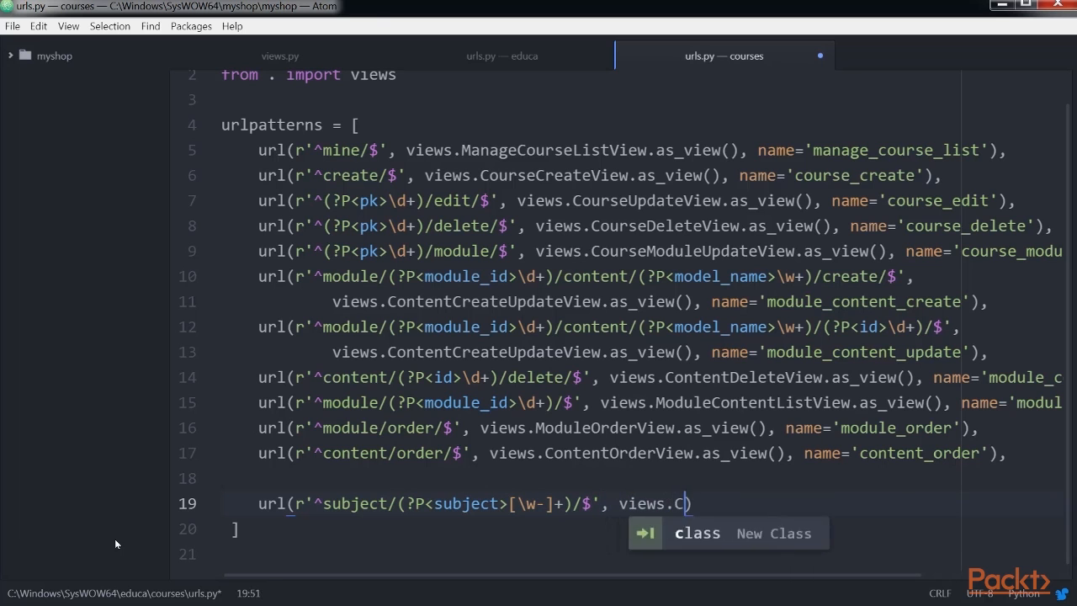
type("ourseListView.as_view()")
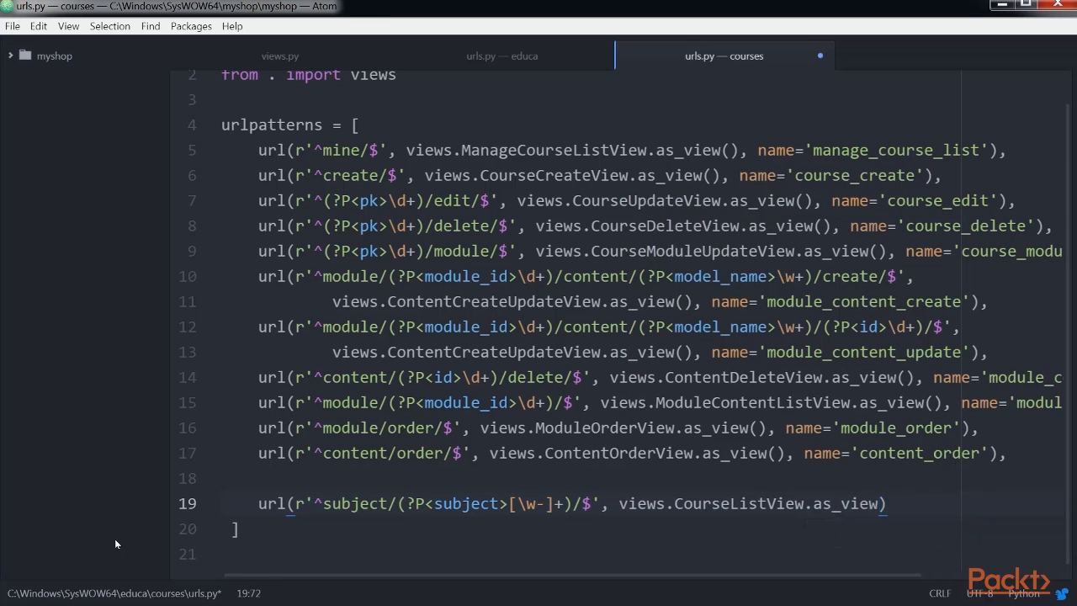
type(", name='course_list_subject")
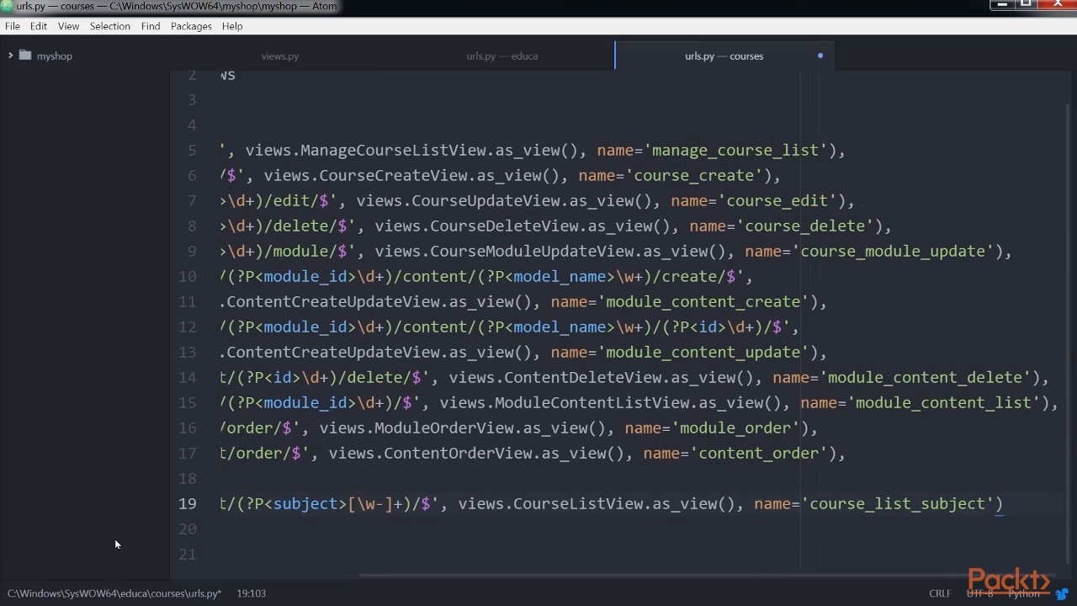
Add a ^<slug>/ pattern routing to views.CourseDetailView named course_detail
type("url(r''")
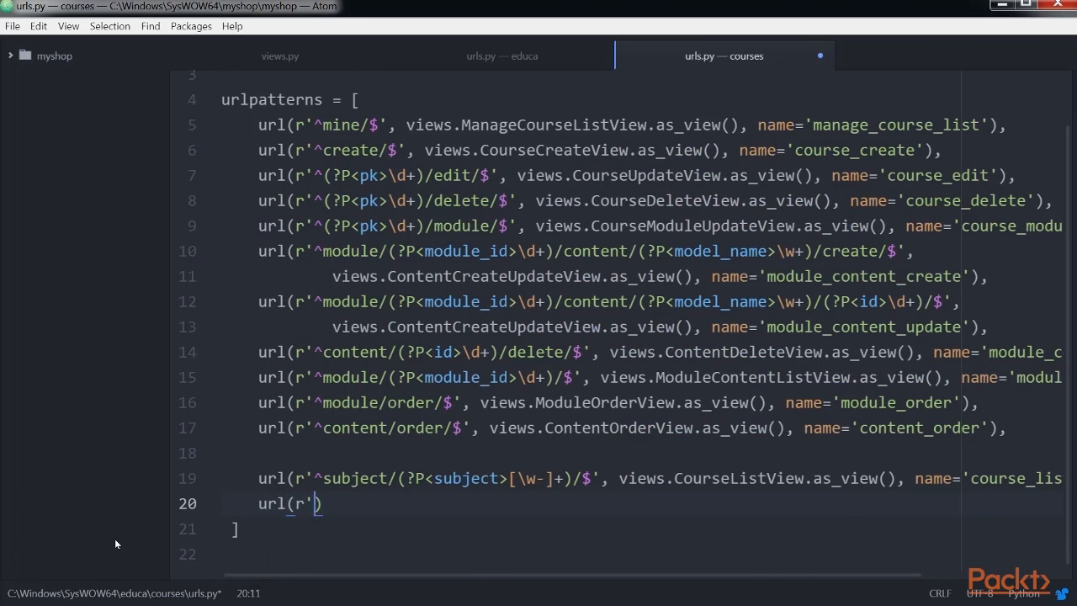
type("^(?P<slug>)[w\\")
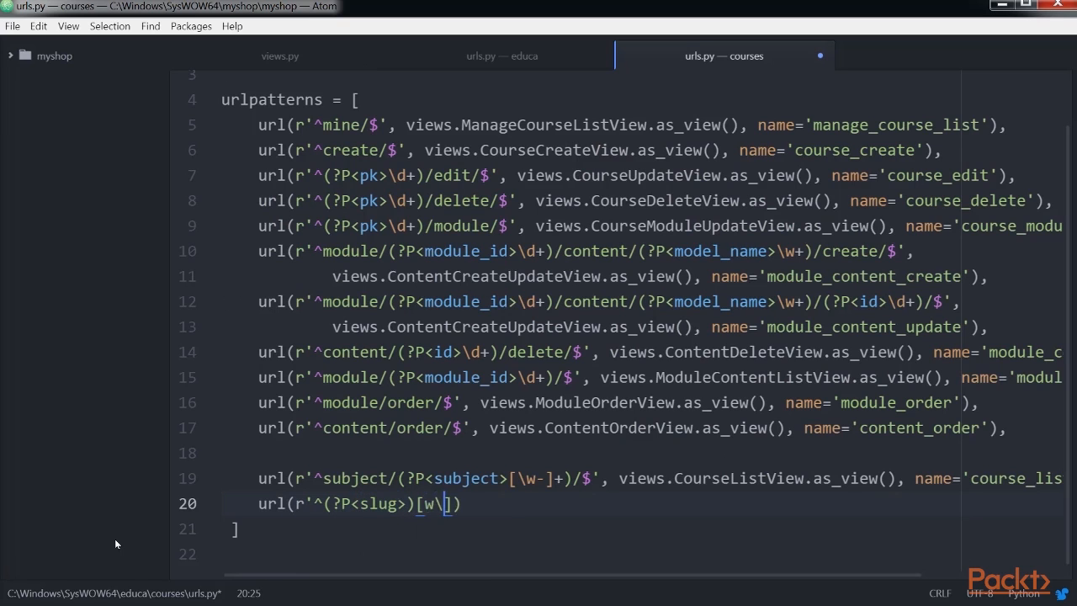
type("-]+")
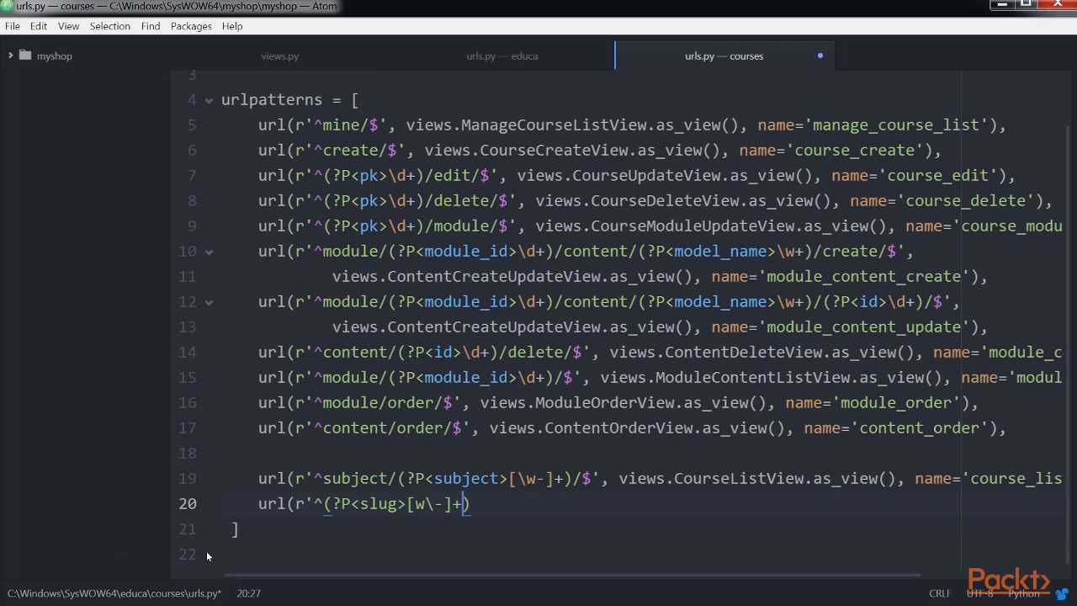
type("/$',")
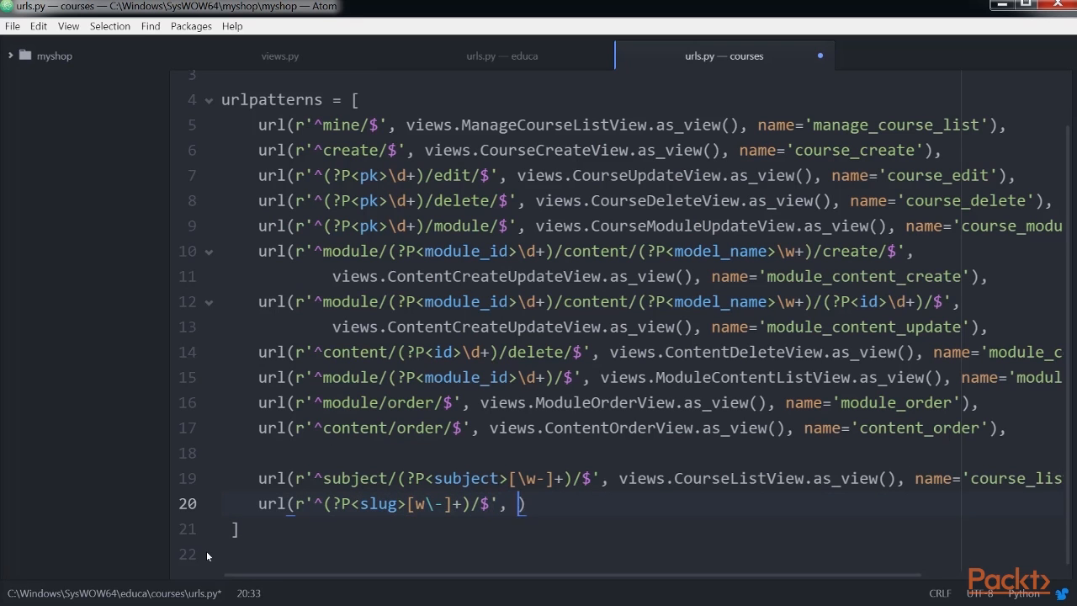
type("views.CourseDetailView.as_view(")
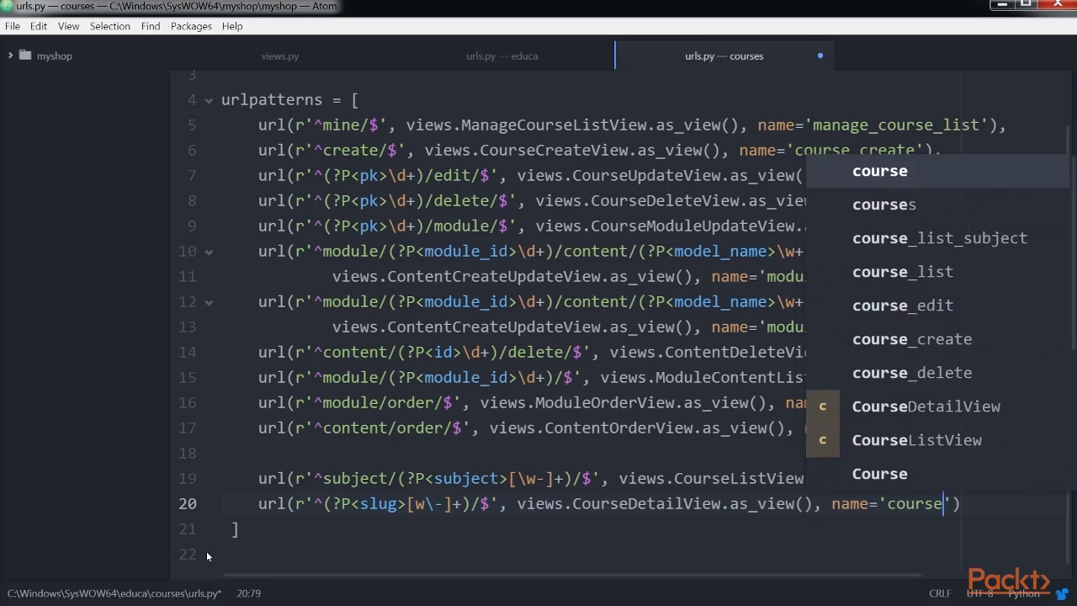
type("_detail")
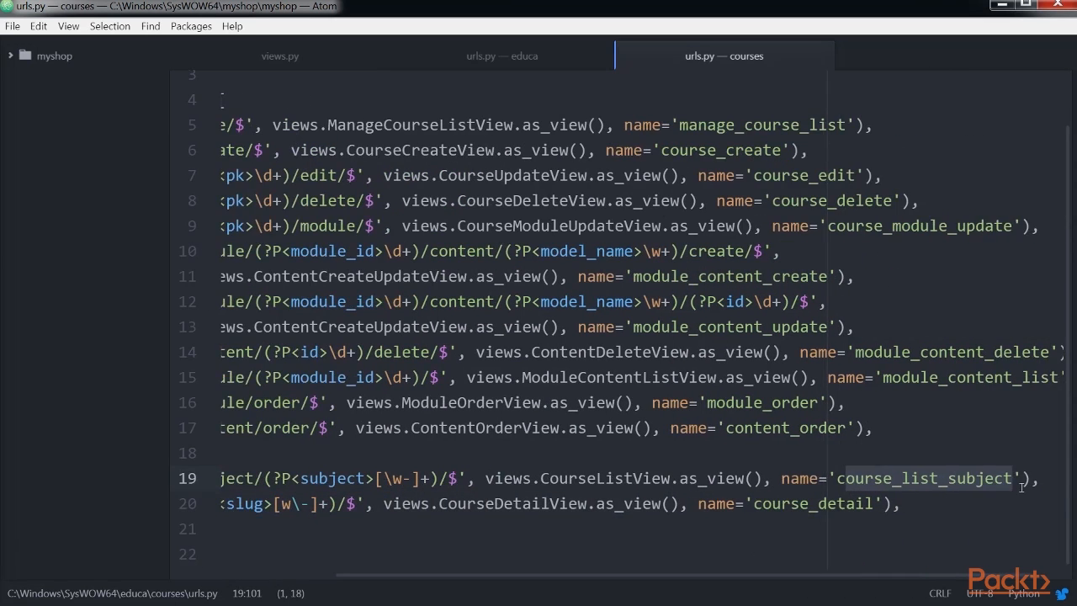
double_click(813, 504)
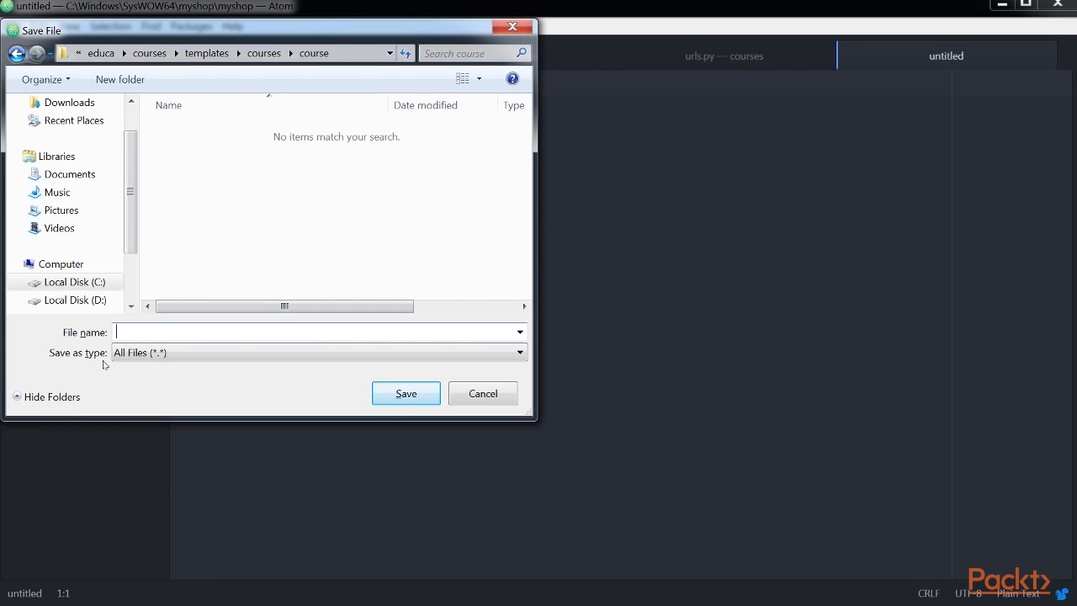
Save a new file as list.html, then review its class="selected" subject links and course loop
type("list.html")
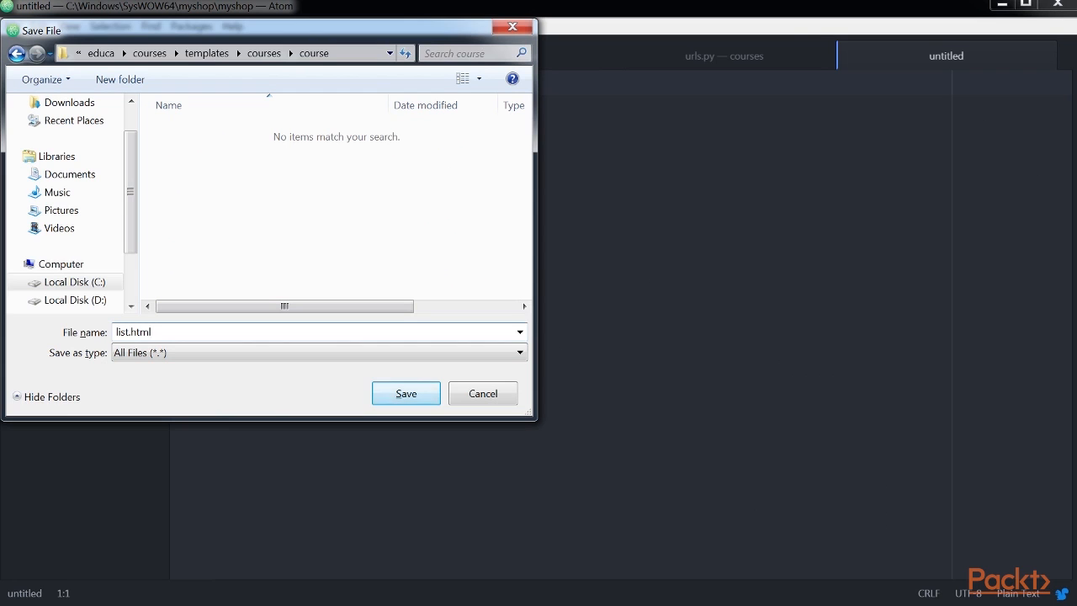
left_click(405, 393)
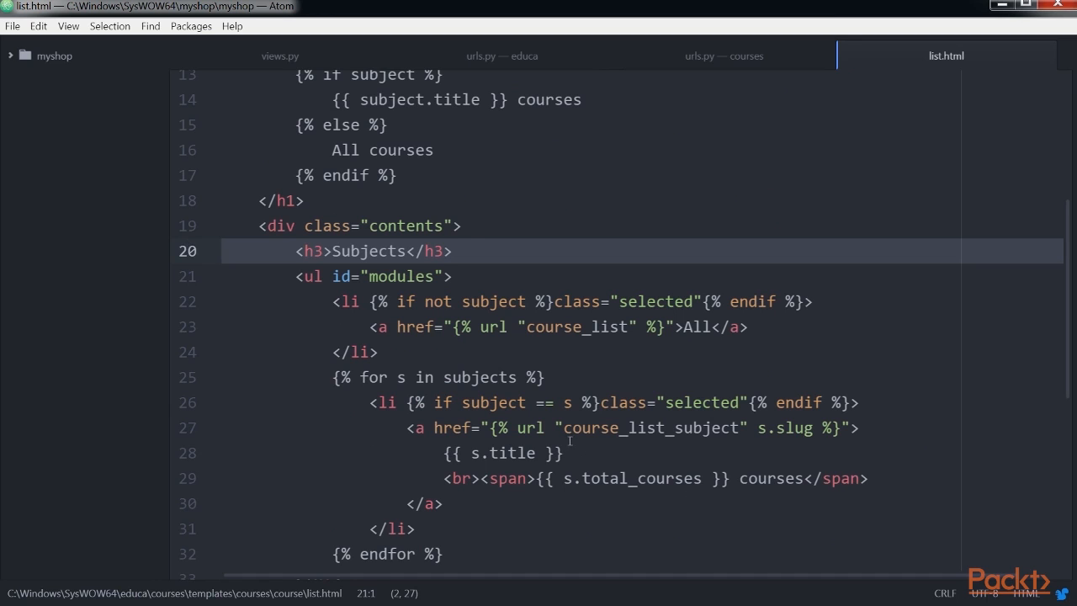
double_click(652, 427)
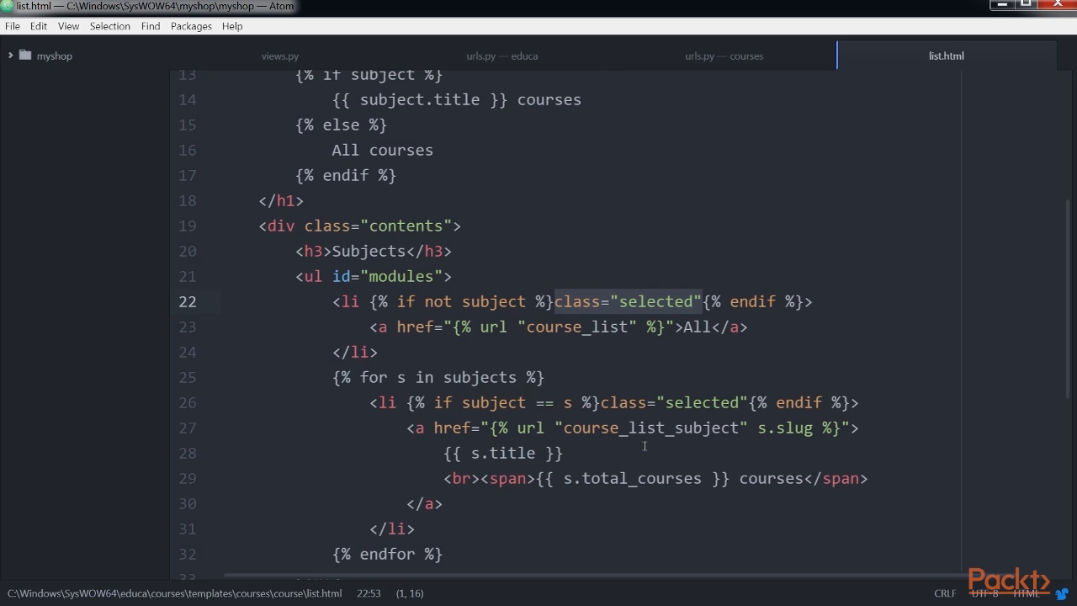
scroll("down", 3)
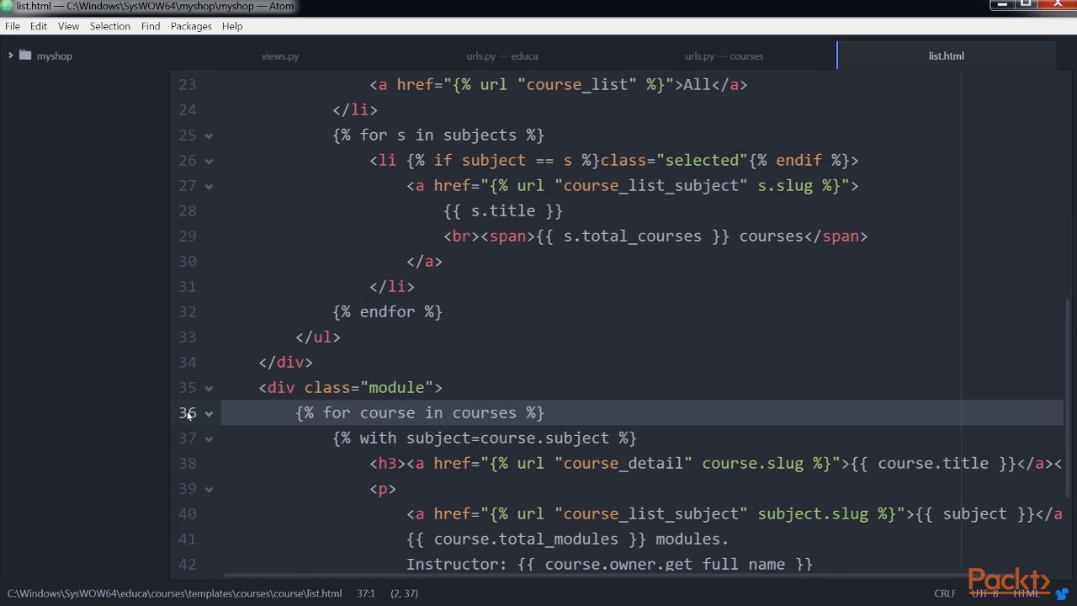
scroll("down", 3)
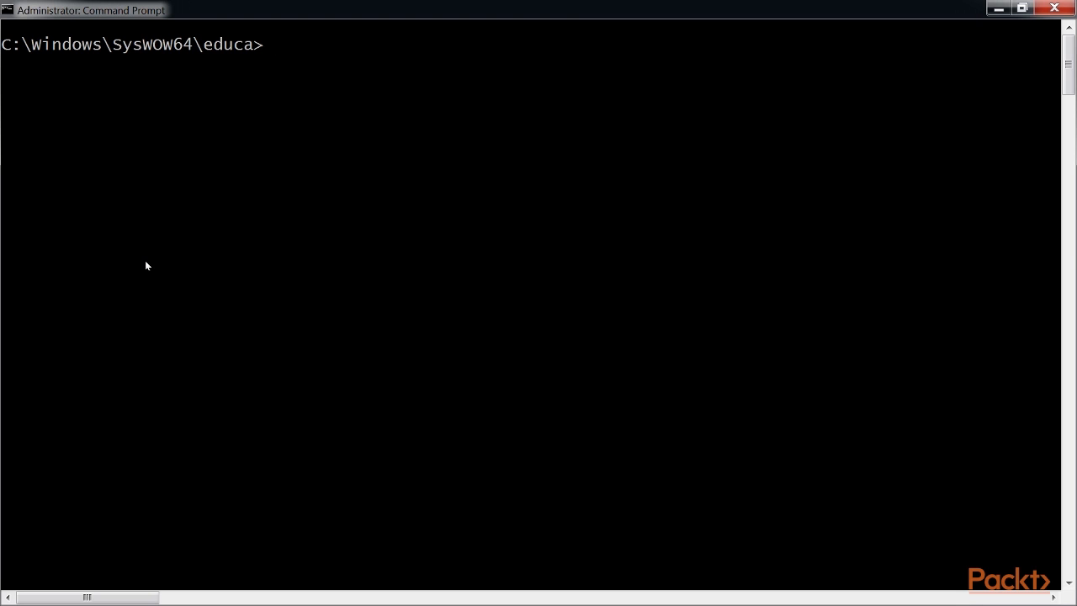
Run 'python manage.py runserver' in the educa folder
type("pytho")
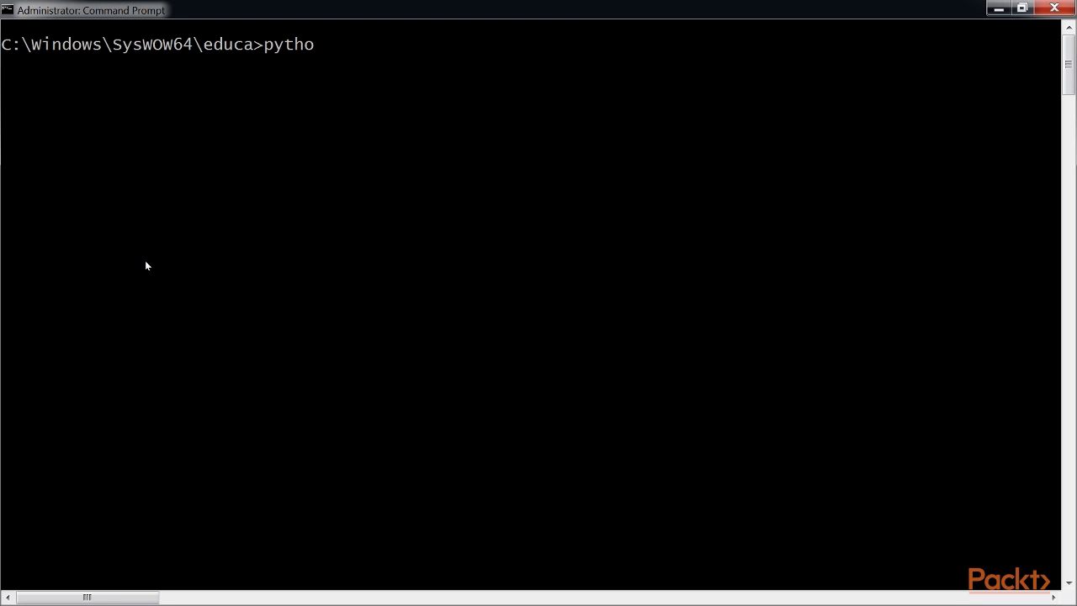
type("n manage.py runser")
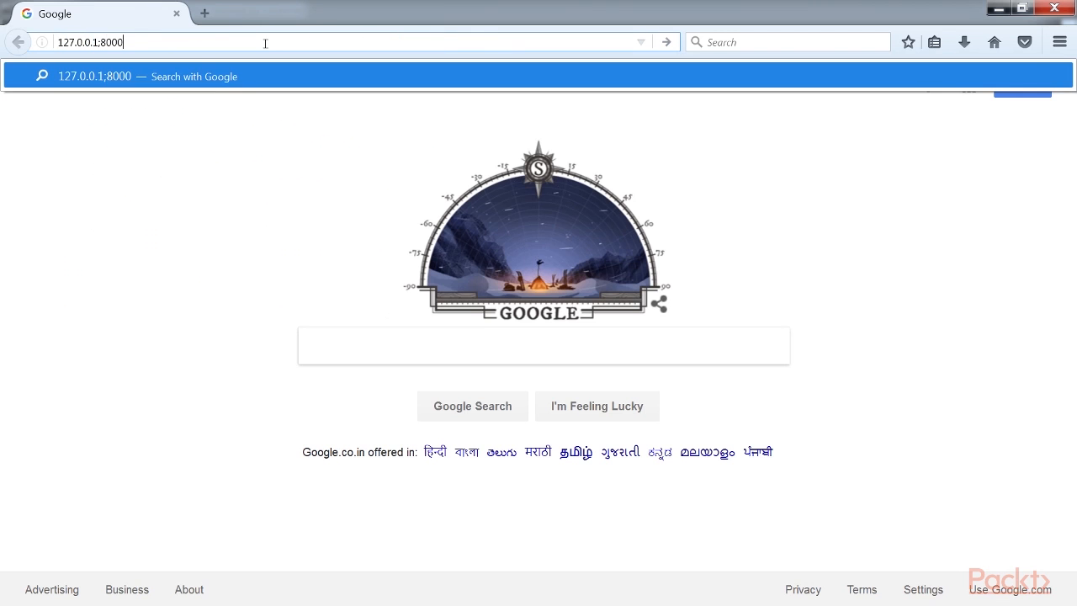
Load 127.0.0.1:8000/ in Firefox and save a new Atom file as detail.html
type("/")
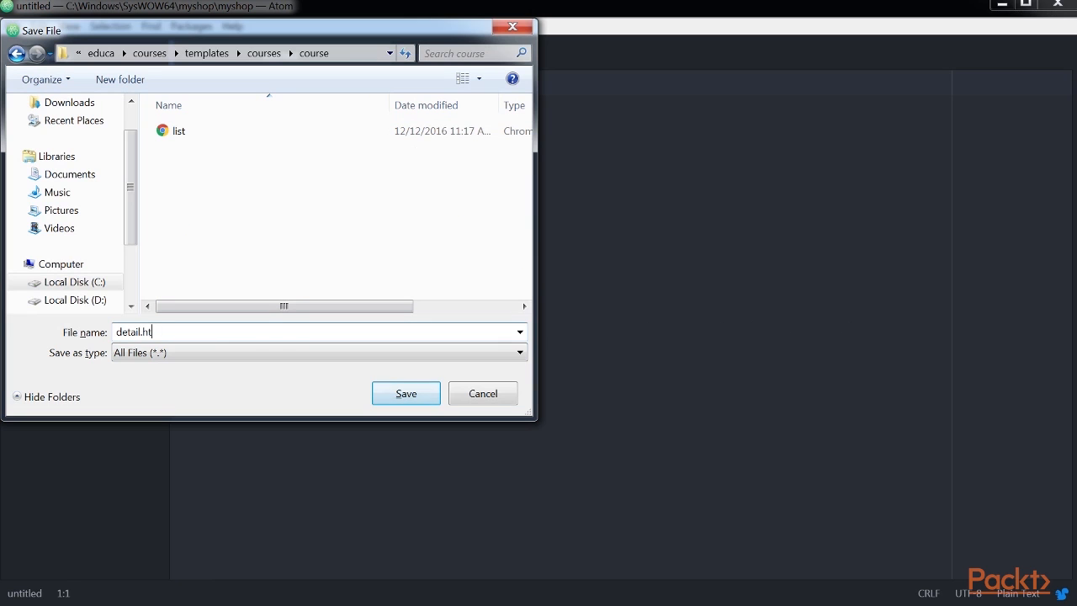
left_click(405, 393)
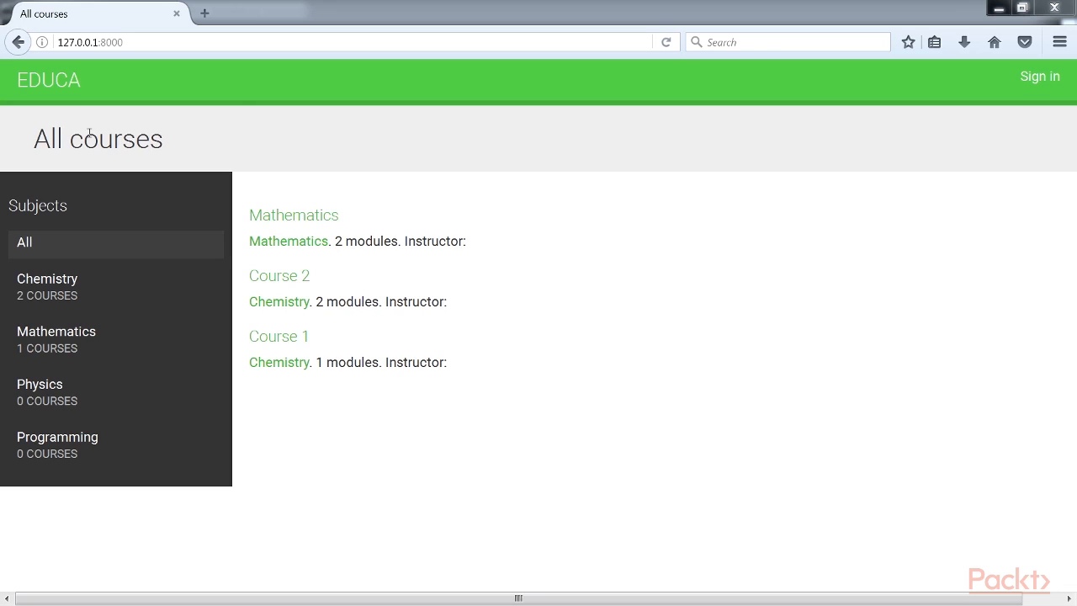
mouse_move(278, 85)
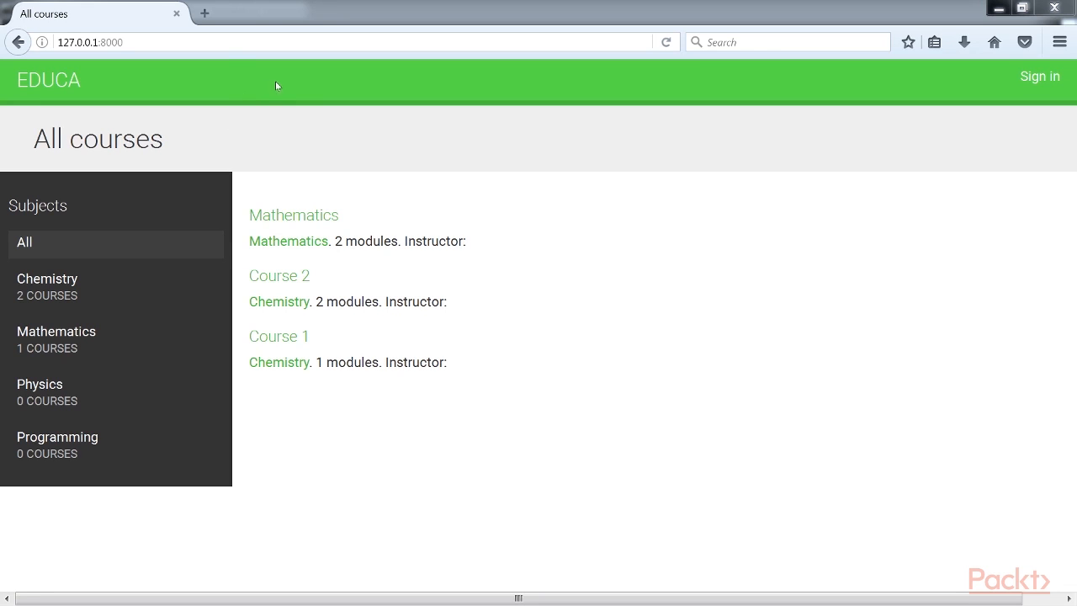
mouse_move(279, 234)
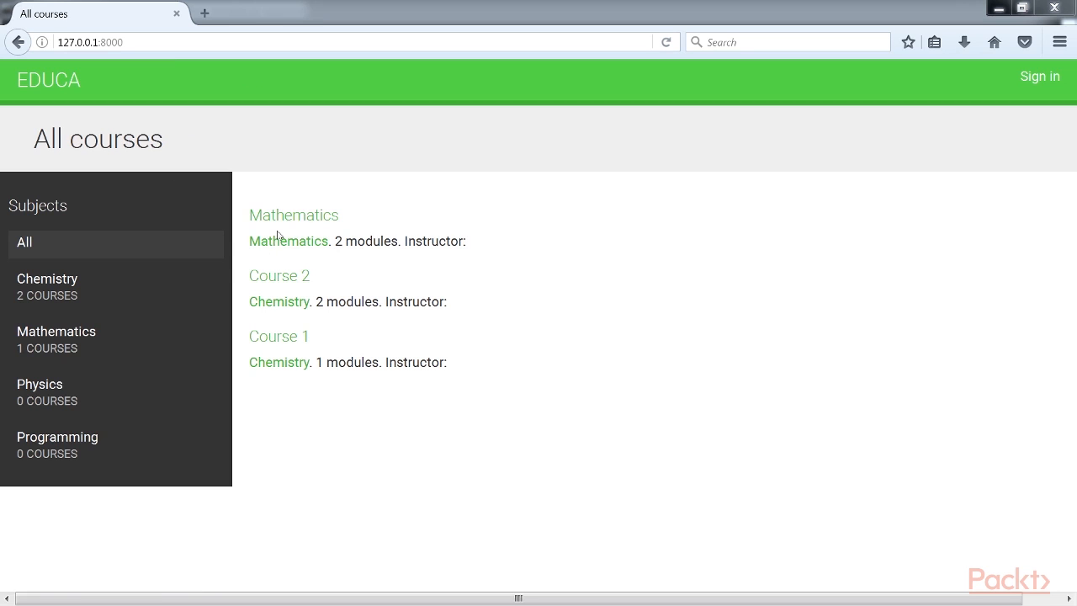
Follow the Mathematics subject link, then the Mathematics course title to /course/mathematics/
left_click(294, 215)
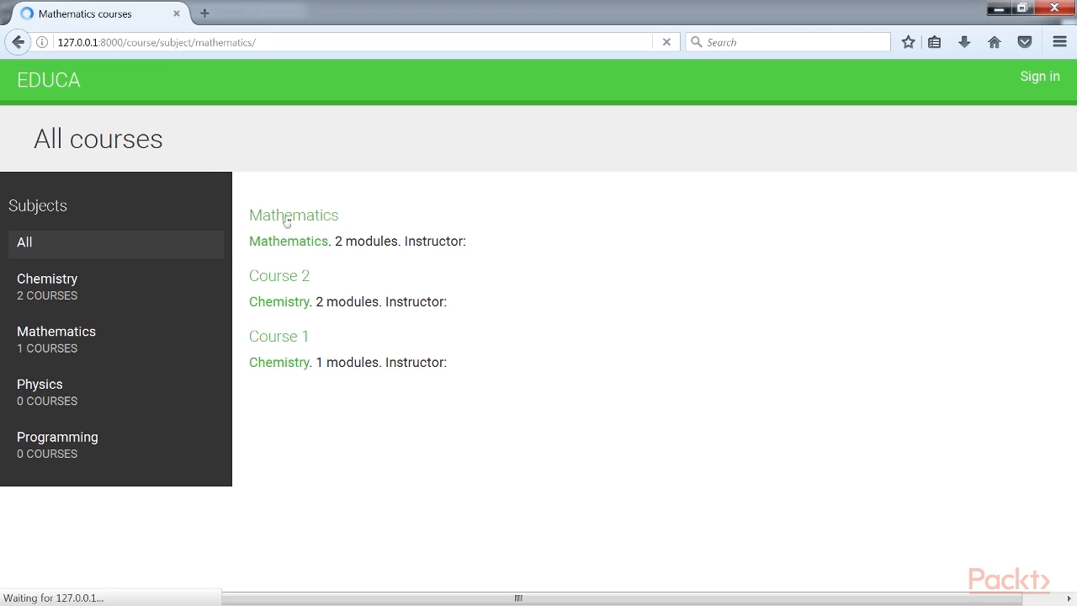
left_click(293, 215)
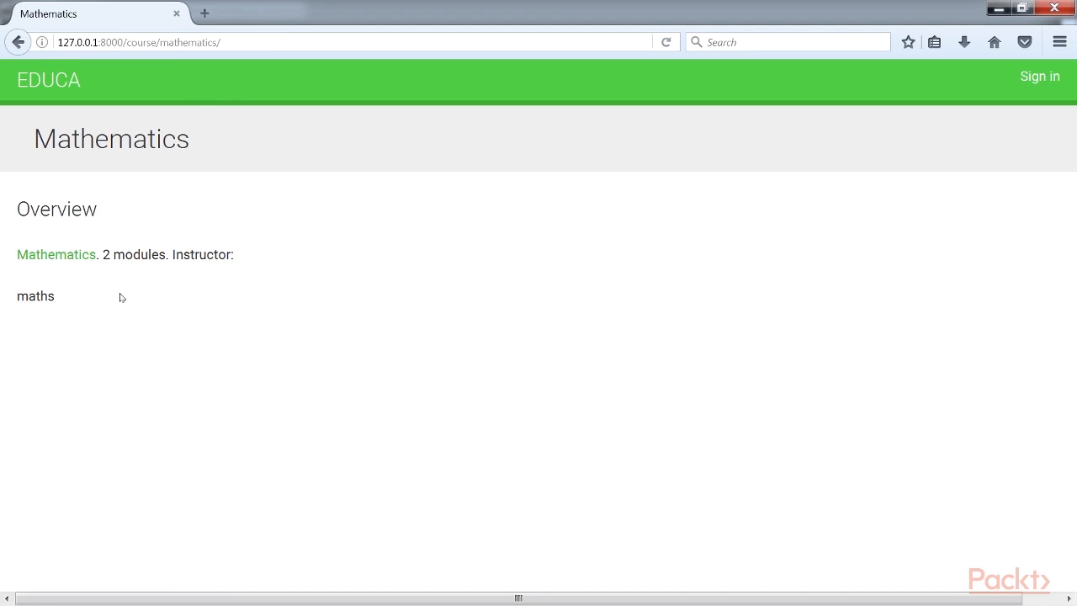
mouse_move(116, 272)
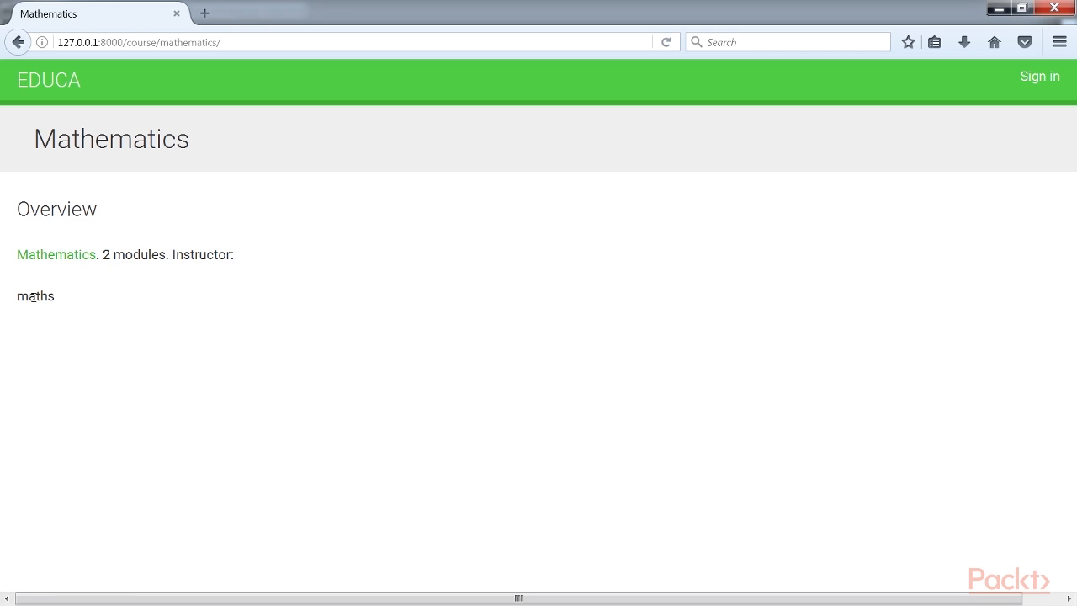
mouse_move(46, 243)
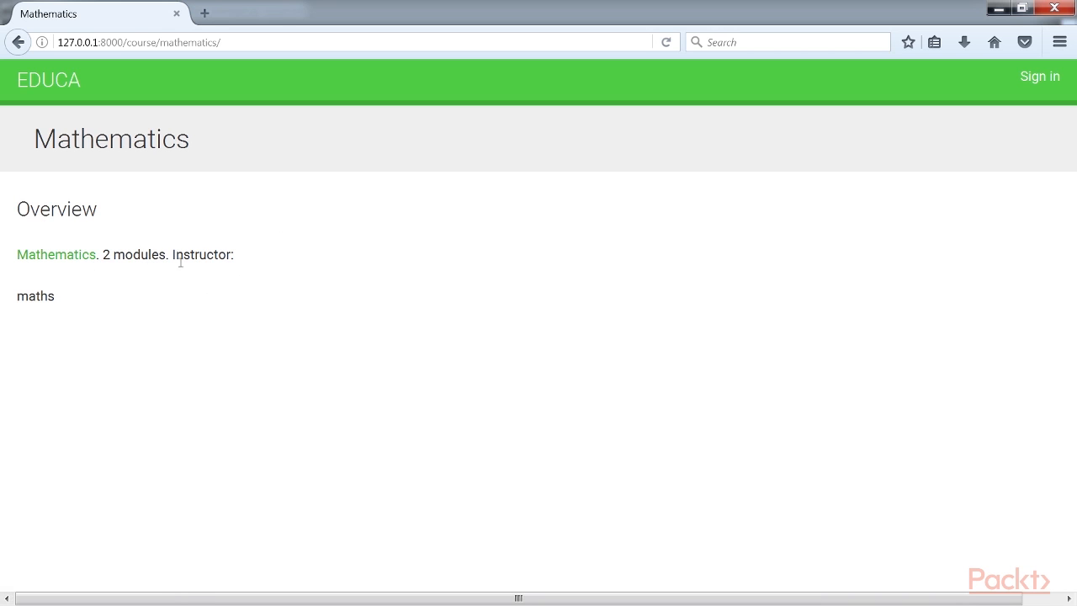
mouse_move(254, 296)
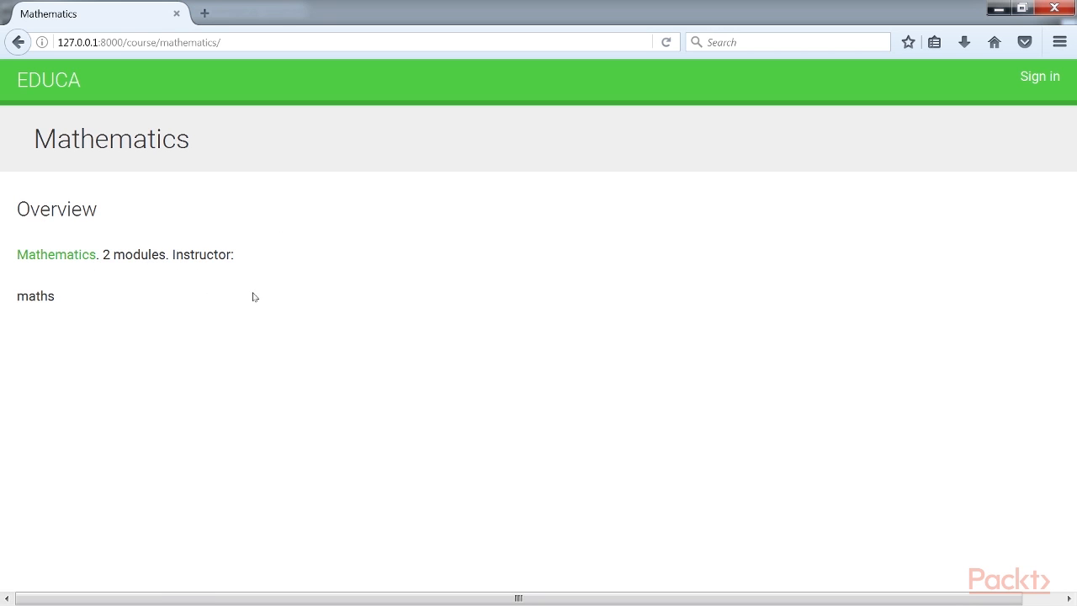
mouse_move(251, 307)
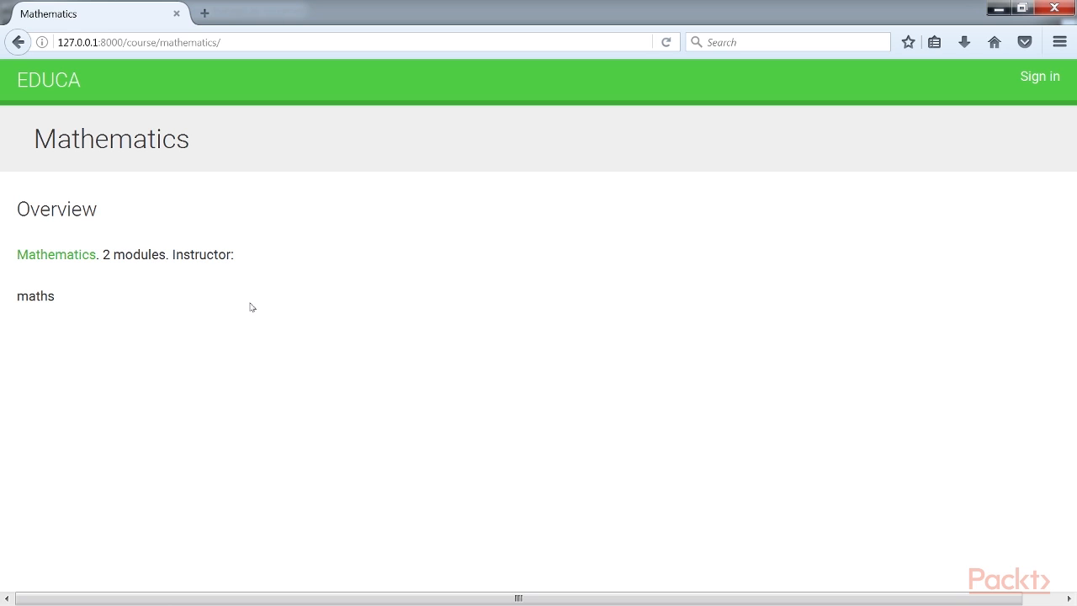